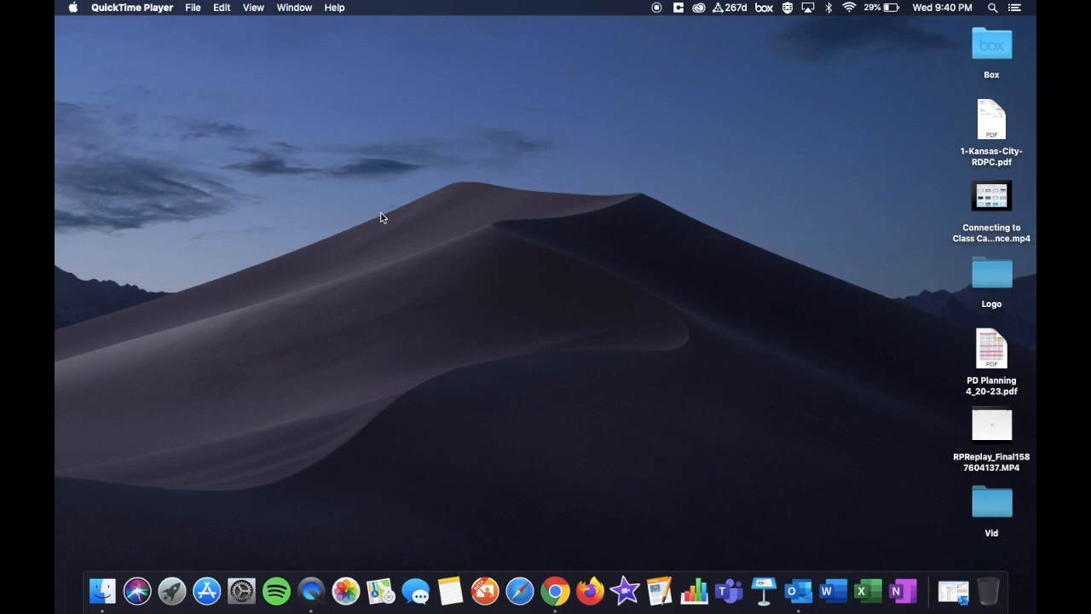
{"action": "mouse_move", "coordinate": [477, 382]}
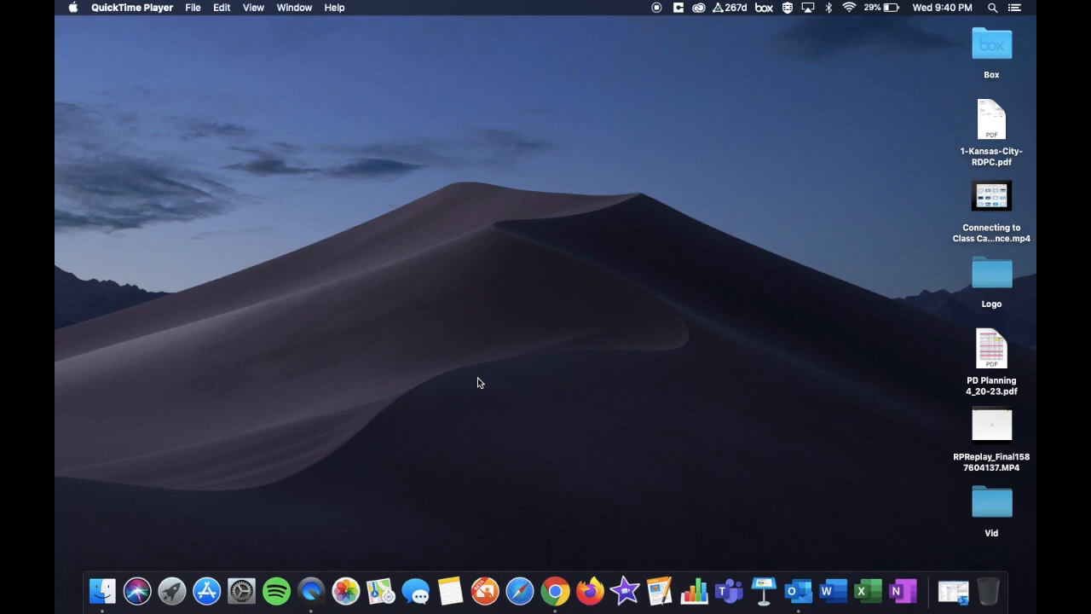
{"action": "mouse_move", "coordinate": [490, 383]}
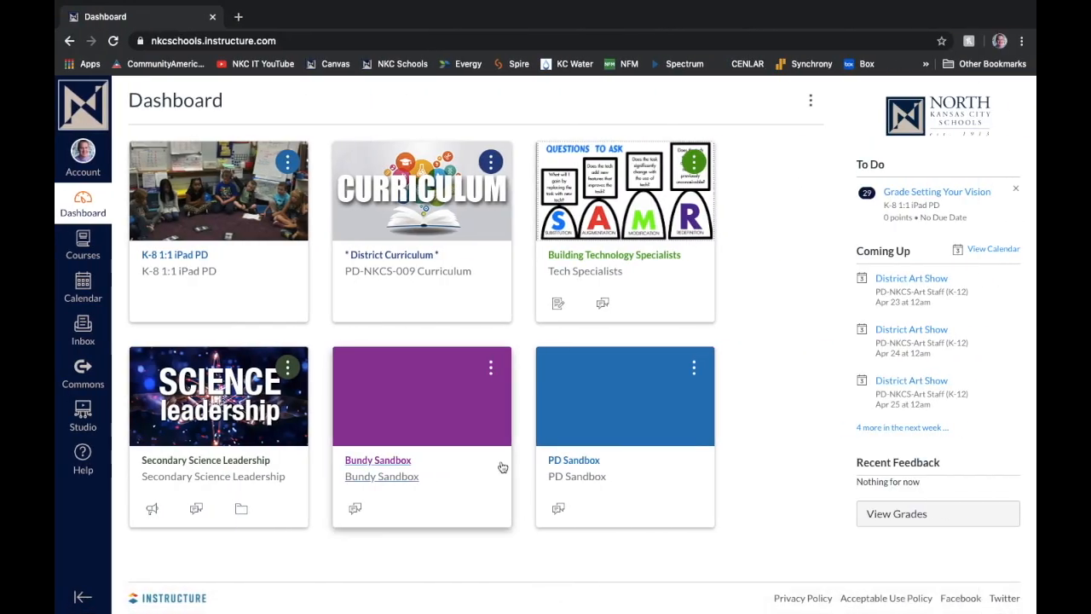
{"action": "mouse_move", "coordinate": [591, 260]}
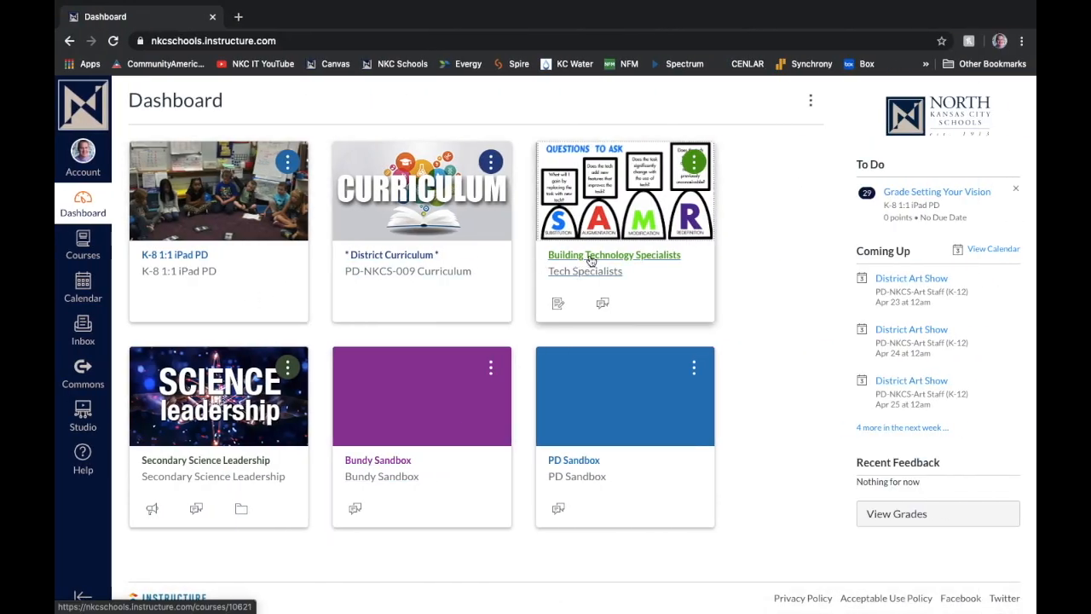
Enter the Building Technology Specialists course and open its People roster
{"action": "left_click", "coordinate": [614, 255]}
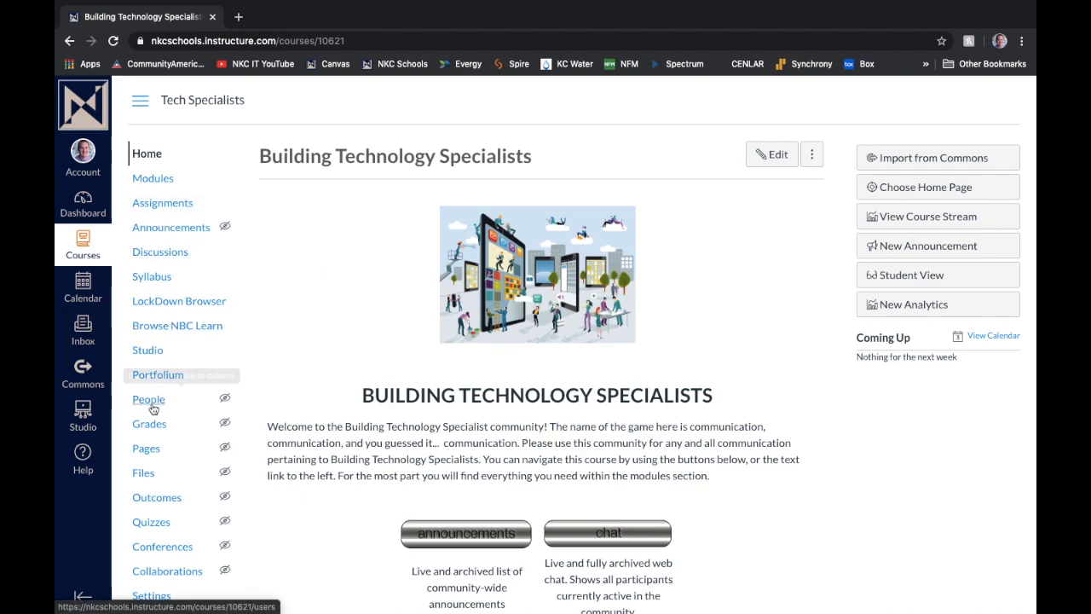
{"action": "left_click", "coordinate": [148, 399]}
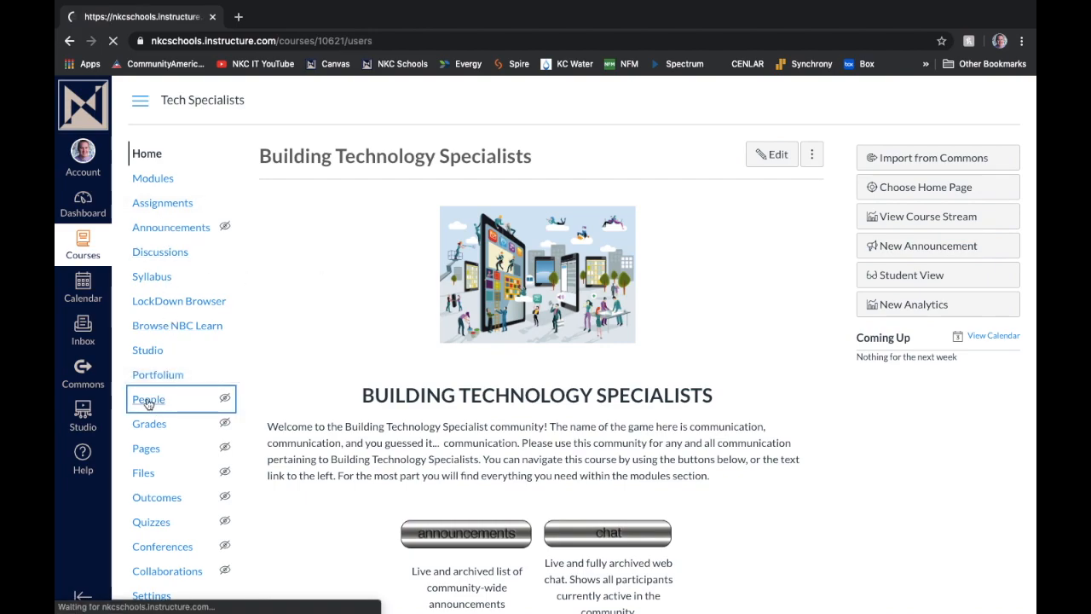
{"action": "left_click", "coordinate": [148, 399]}
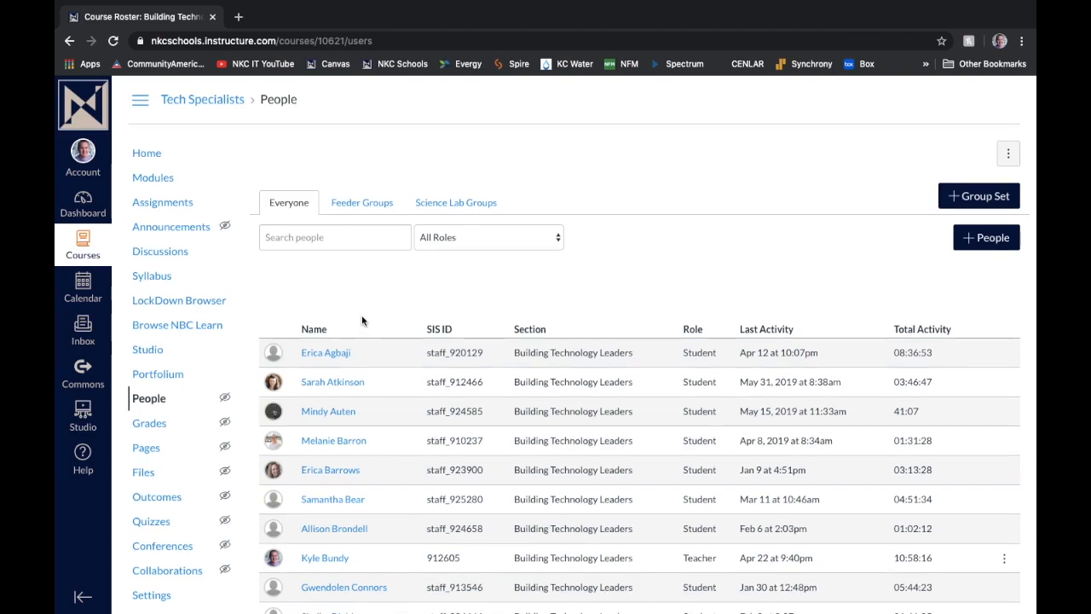
{"action": "scroll", "scroll_direction": "down", "scroll_amount": 3}
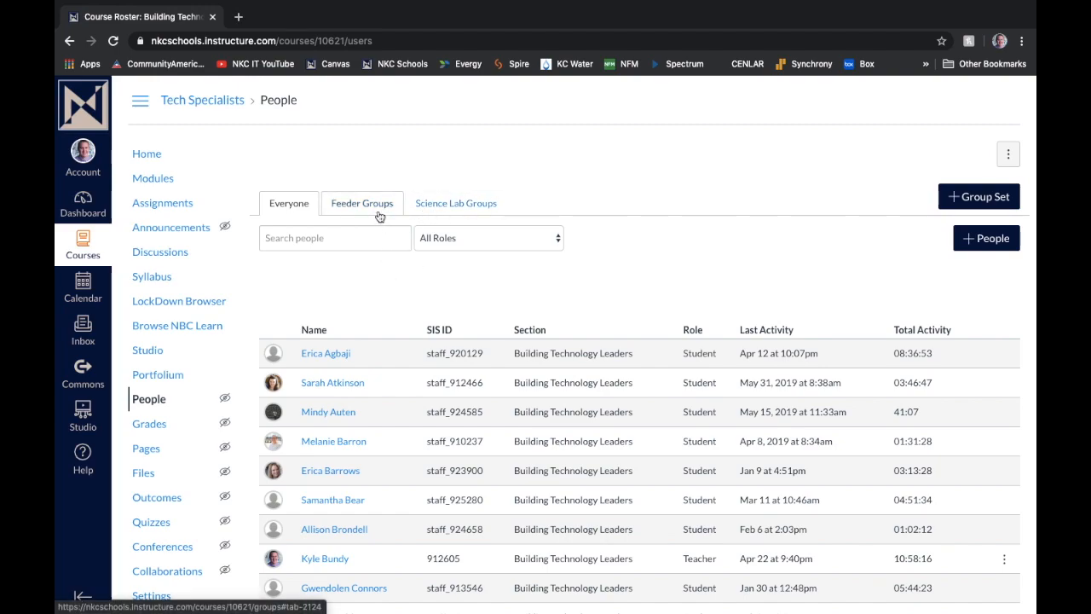
View the Feeder Groups set, then scroll through the six Science Lab Groups
{"action": "left_click", "coordinate": [362, 203]}
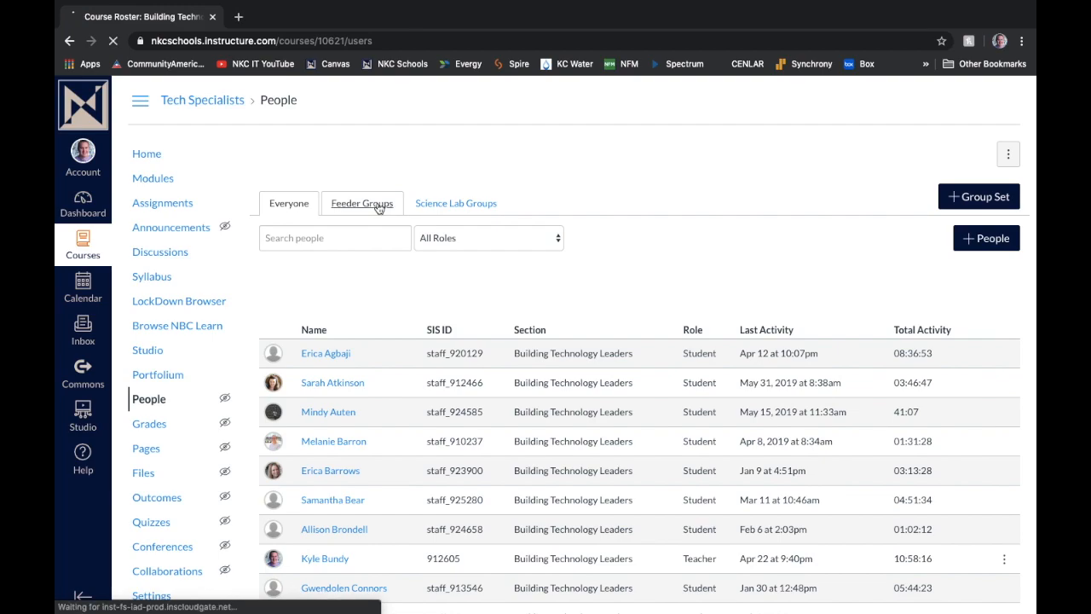
{"action": "left_click", "coordinate": [361, 203]}
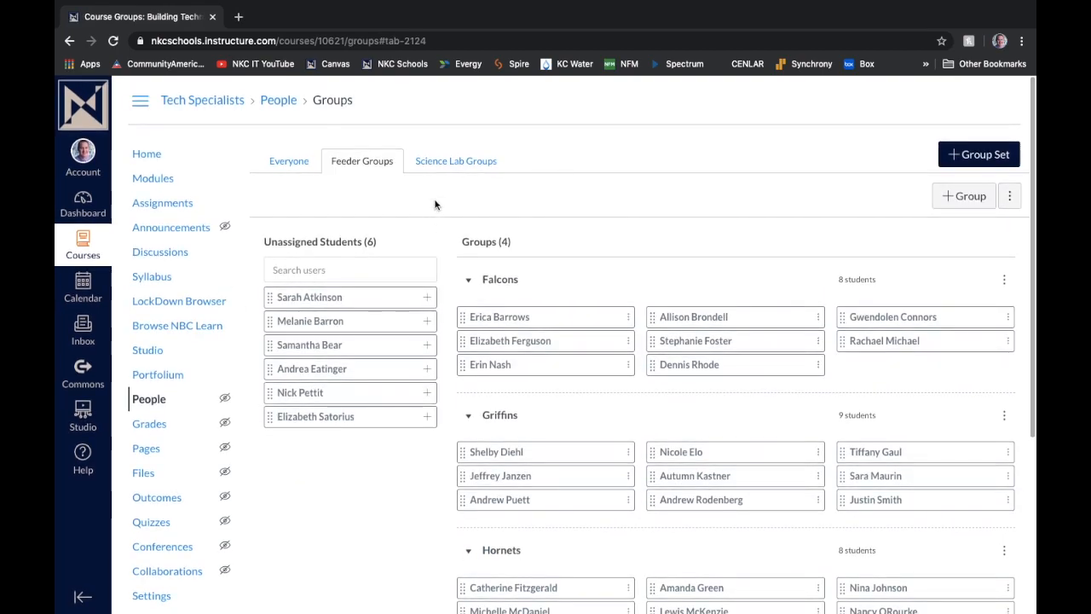
{"action": "left_click", "coordinate": [455, 160]}
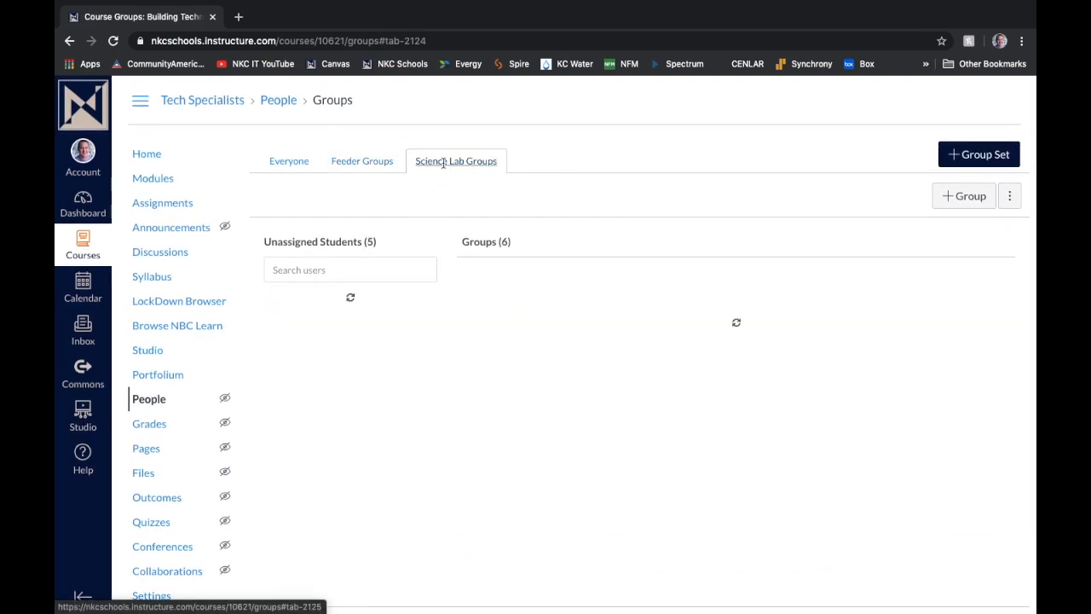
{"action": "scroll", "scroll_direction": "down", "scroll_amount": 3}
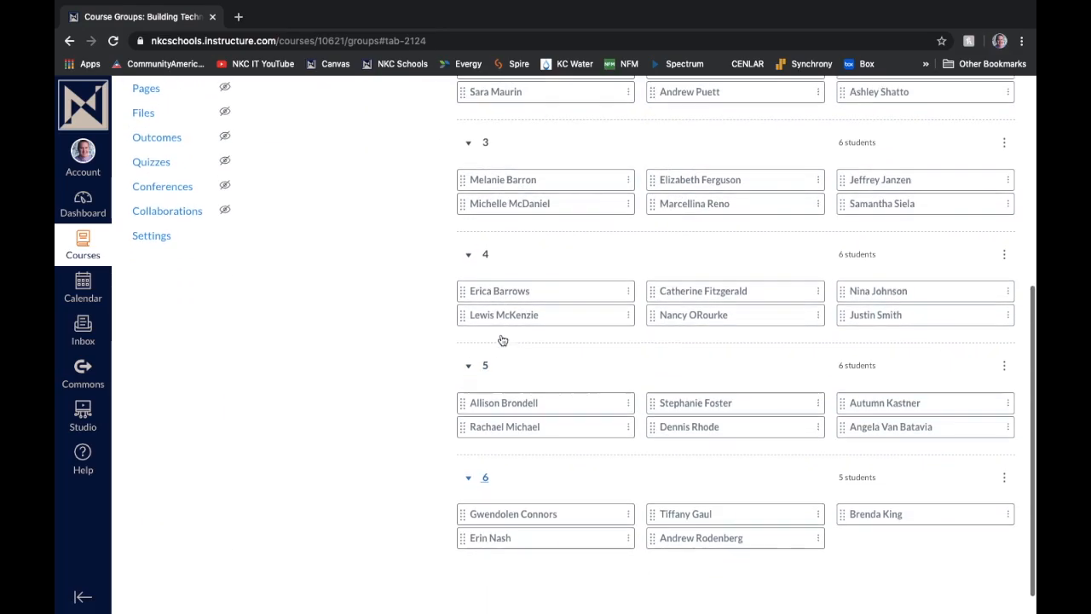
{"action": "scroll", "scroll_direction": "down", "scroll_amount": 3}
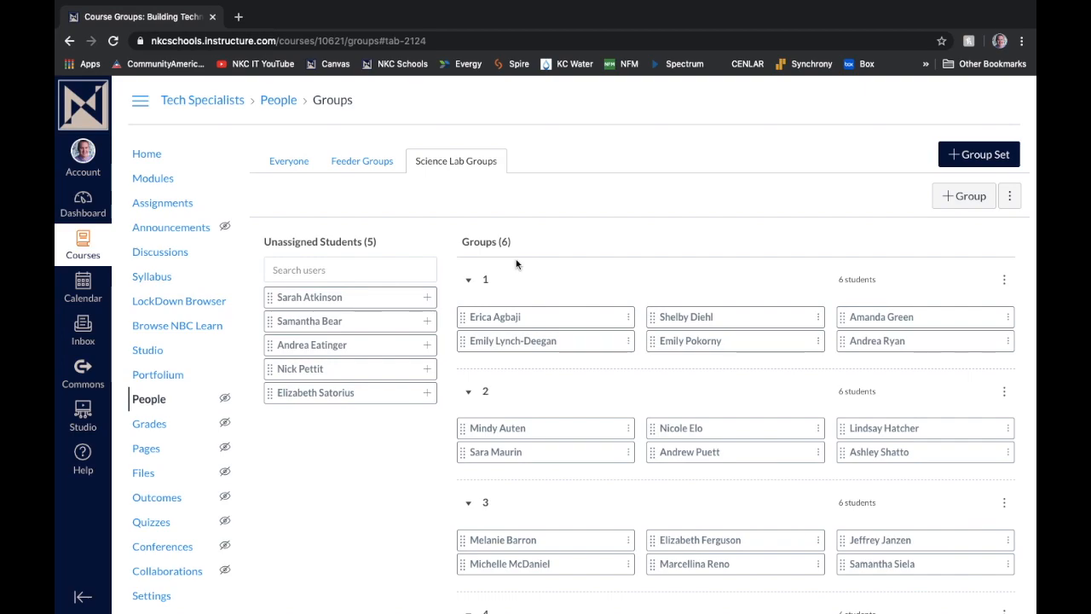
{"action": "mouse_move", "coordinate": [531, 247]}
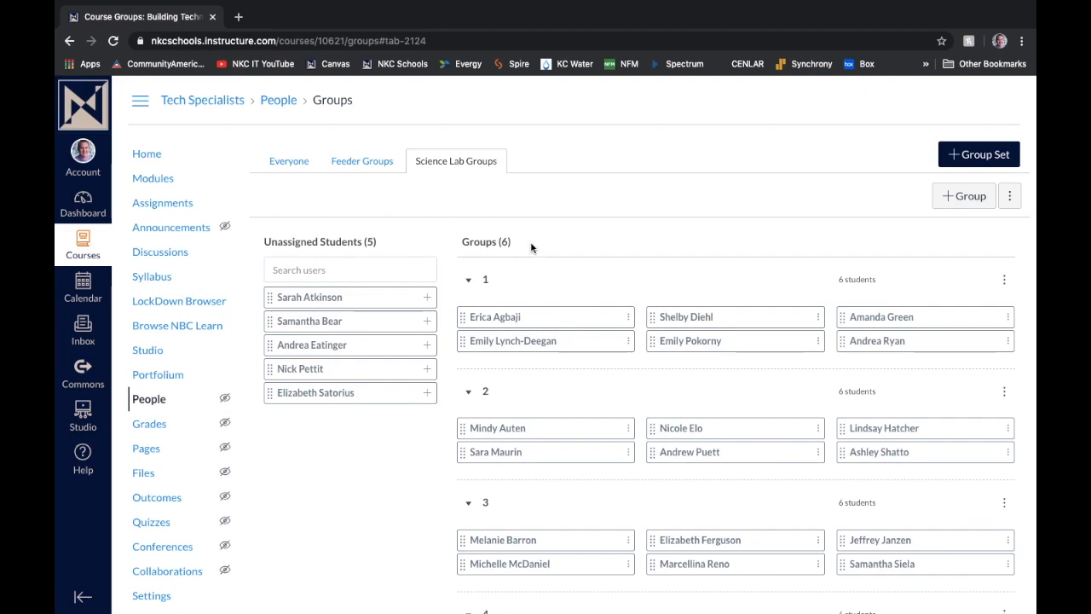
{"action": "mouse_move", "coordinate": [582, 216]}
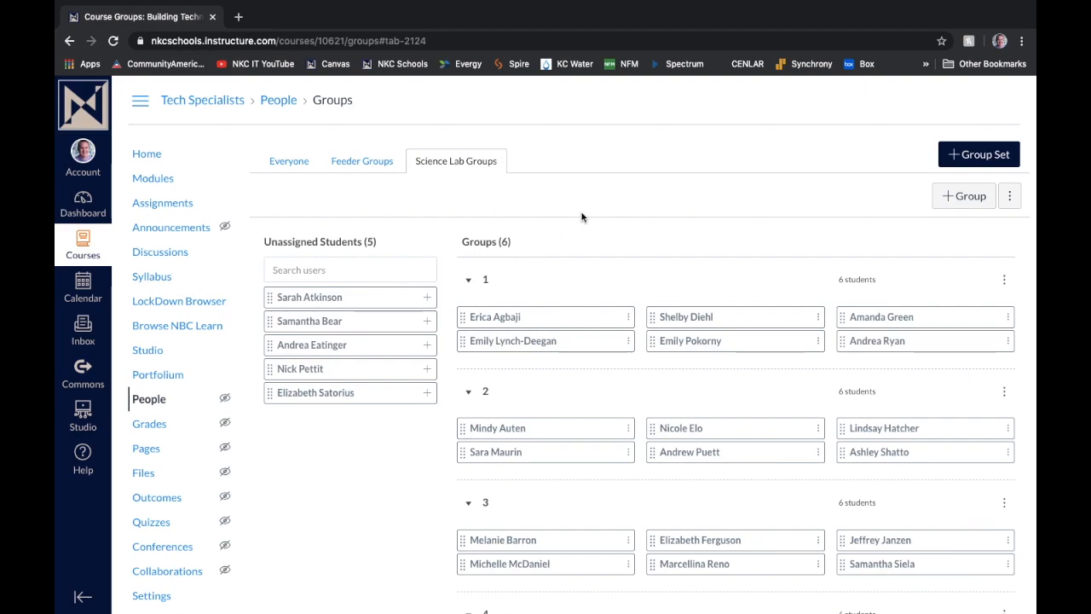
{"action": "mouse_move", "coordinate": [978, 154]}
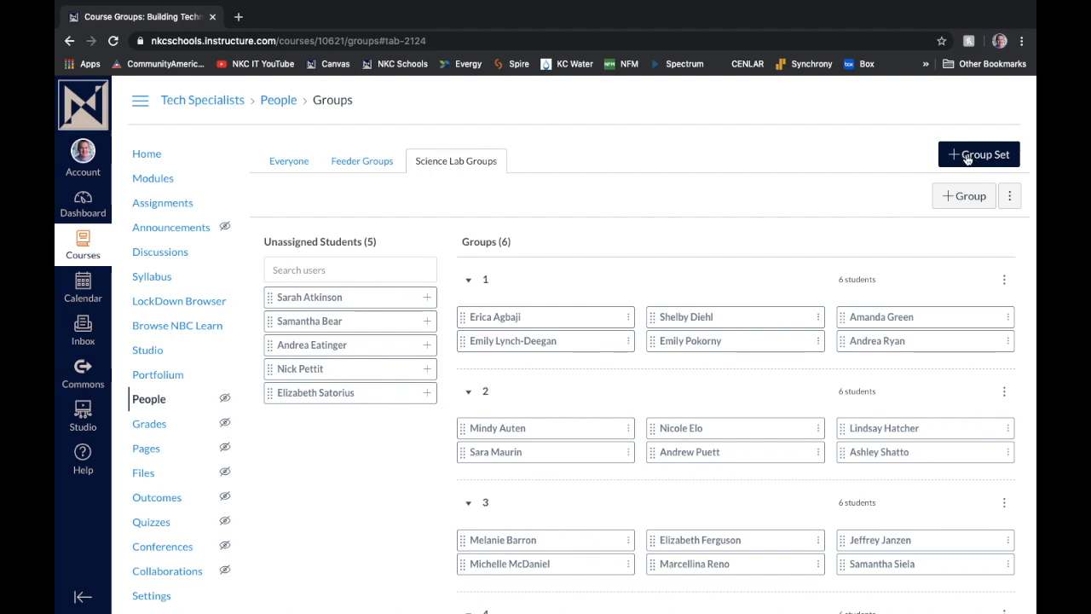
{"action": "mouse_move", "coordinate": [967, 159]}
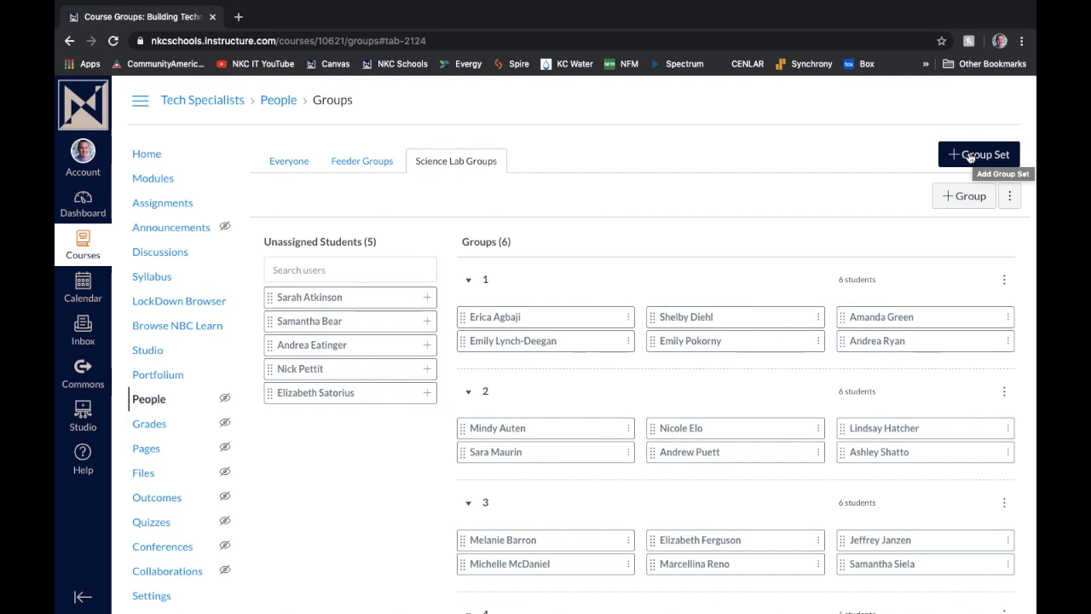
{"action": "mouse_move", "coordinate": [966, 156]}
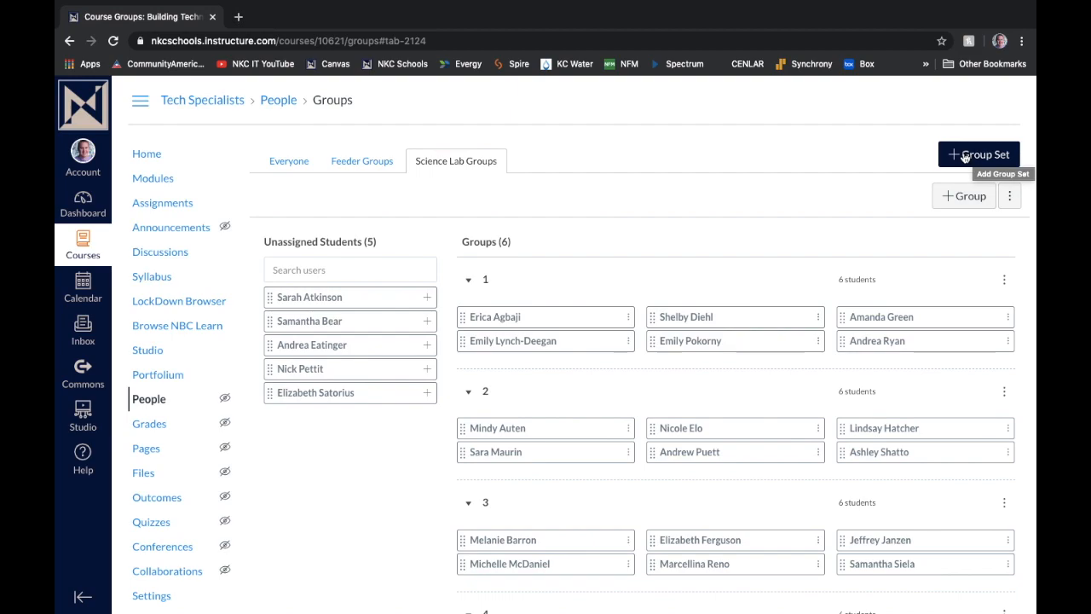
Add a 'Book Clubs' group set with groups created manually
{"action": "left_click", "coordinate": [979, 155]}
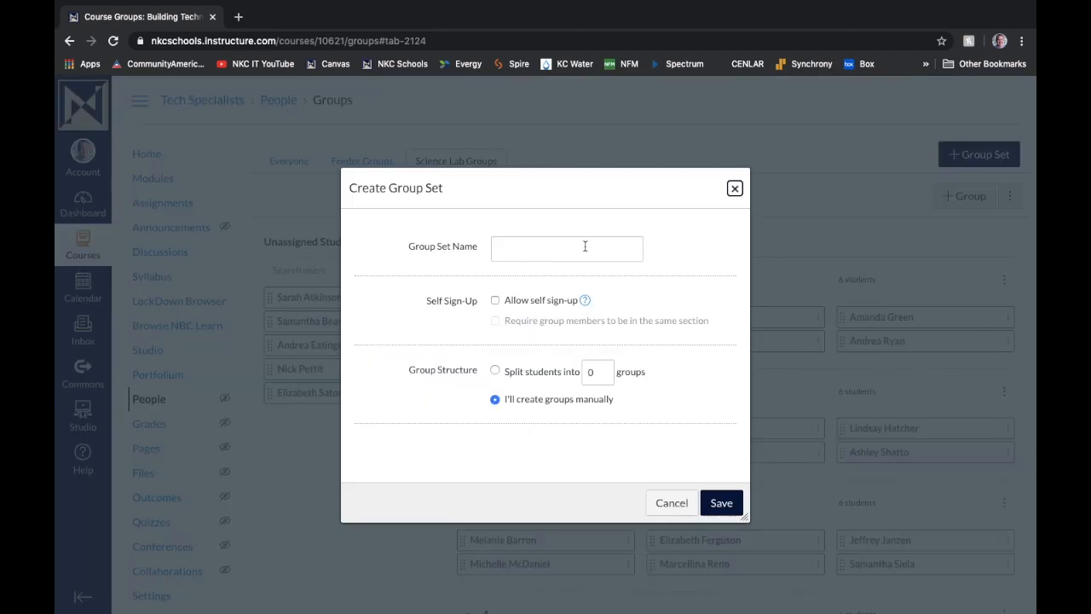
{"action": "type", "text": "Book Clubs"}
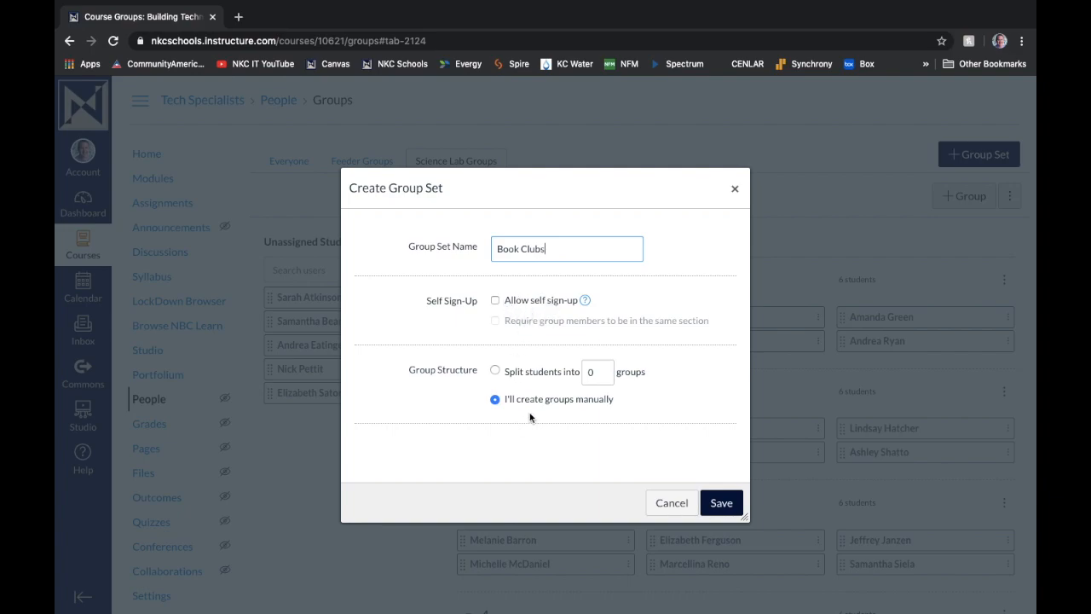
{"action": "mouse_move", "coordinate": [521, 401]}
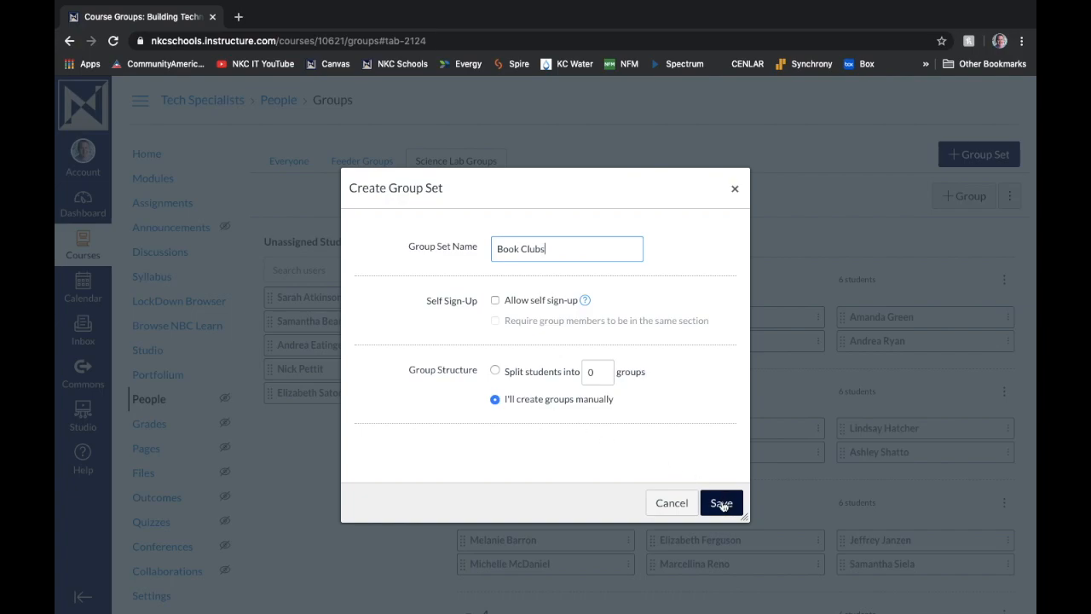
{"action": "left_click", "coordinate": [721, 502]}
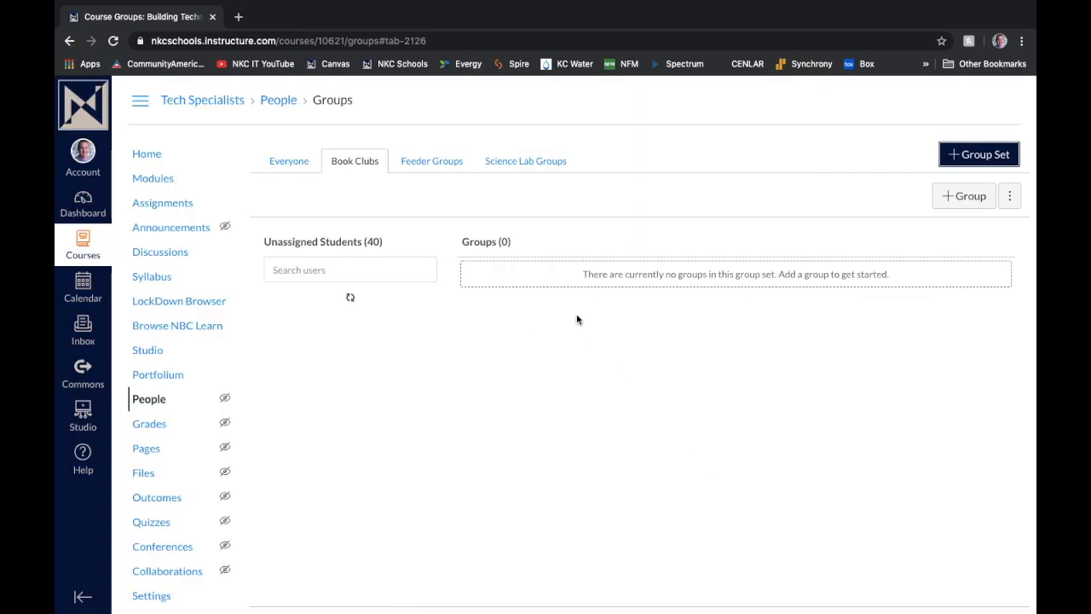
{"action": "left_click", "coordinate": [355, 161]}
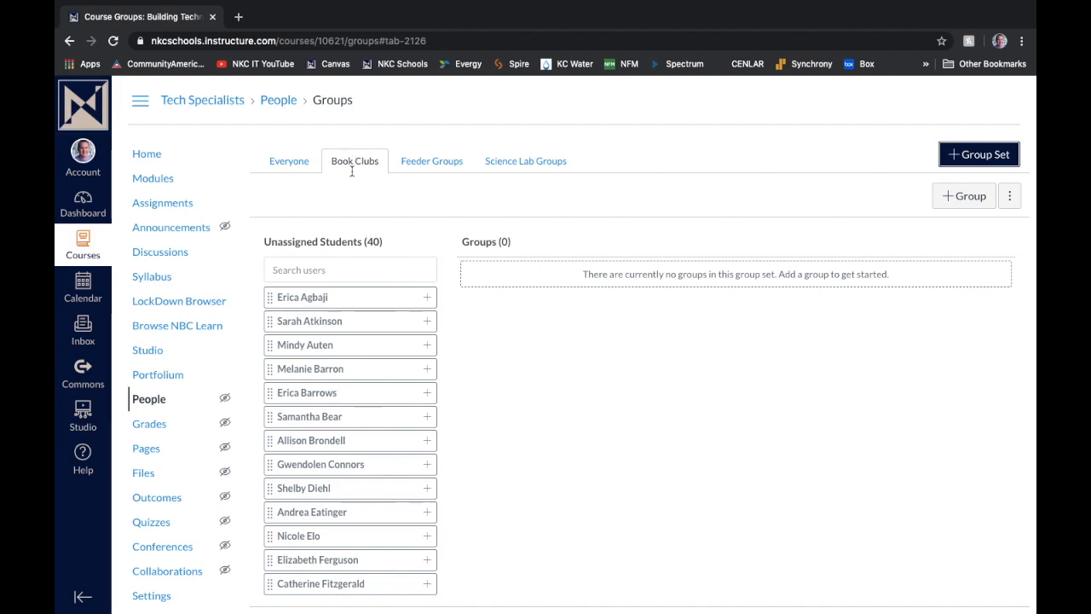
{"action": "scroll", "scroll_direction": "down", "scroll_amount": 3}
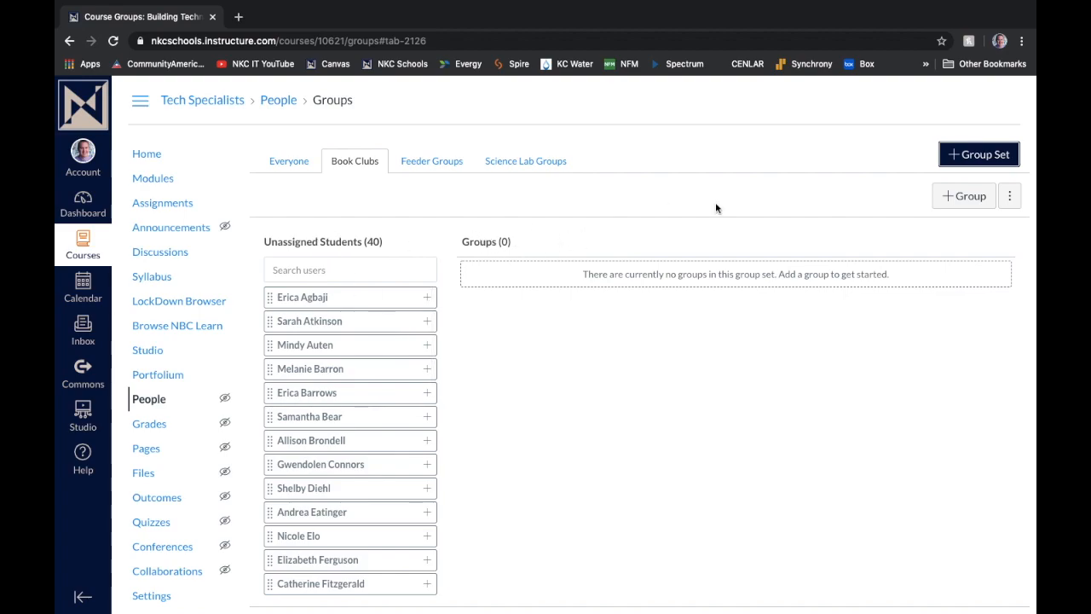
{"action": "mouse_move", "coordinate": [962, 196]}
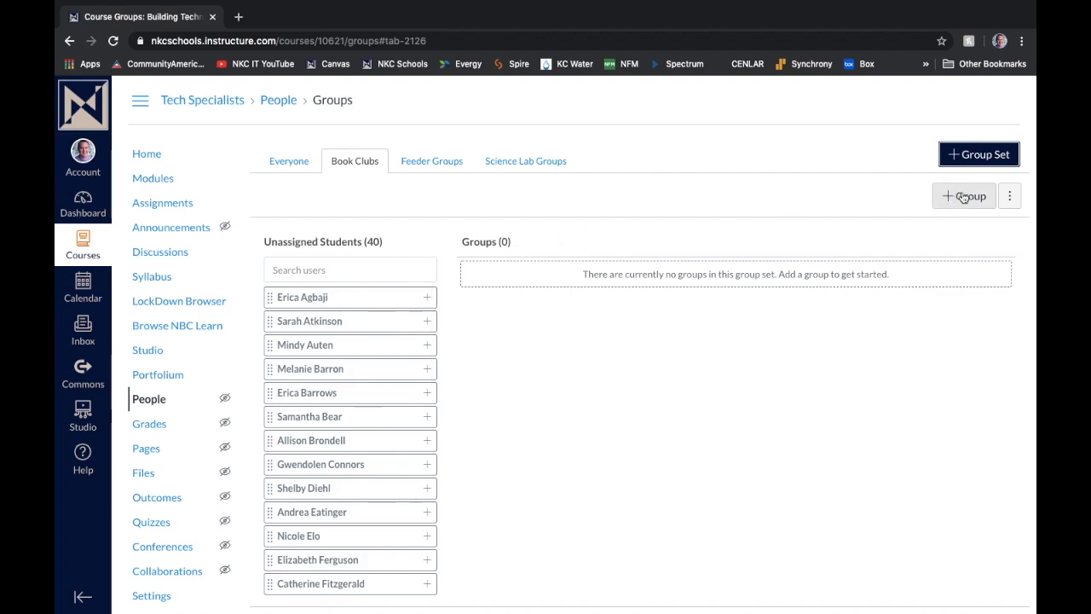
{"action": "mouse_move", "coordinate": [951, 198]}
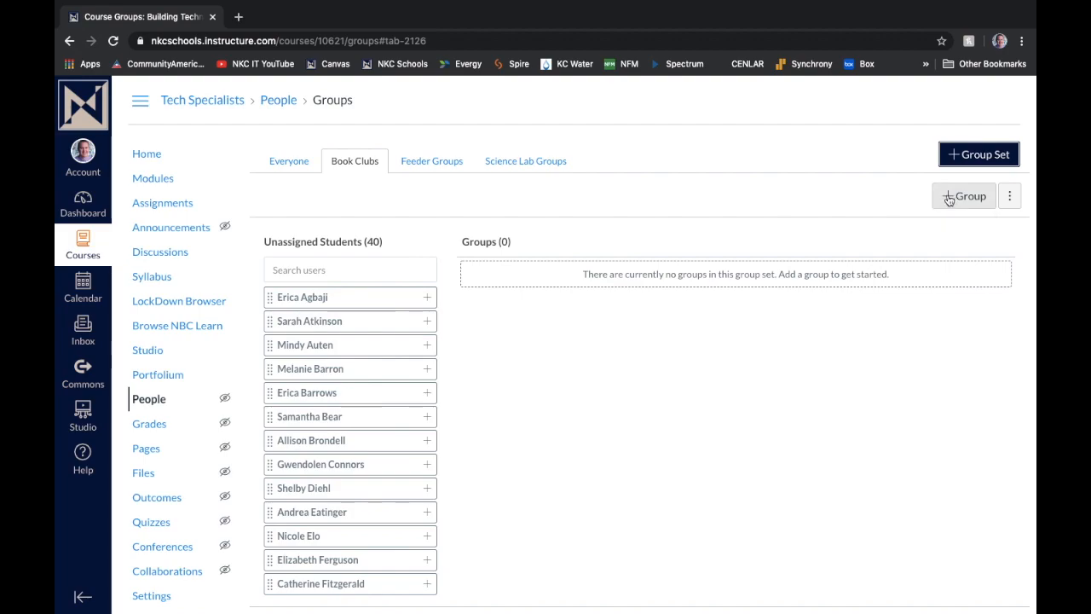
{"action": "mouse_move", "coordinate": [951, 200]}
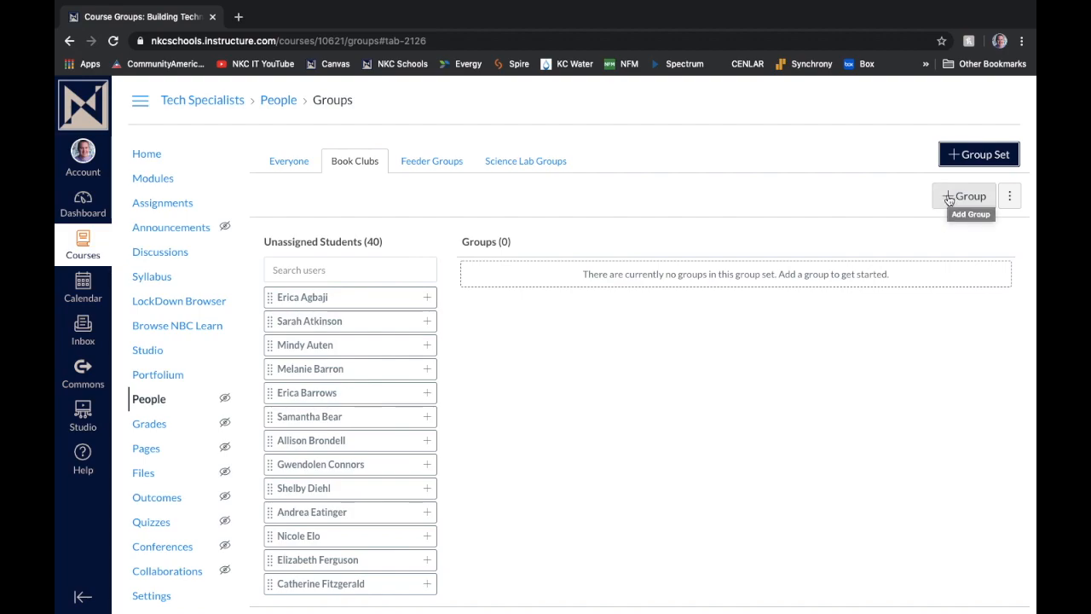
{"action": "mouse_move", "coordinate": [952, 198]}
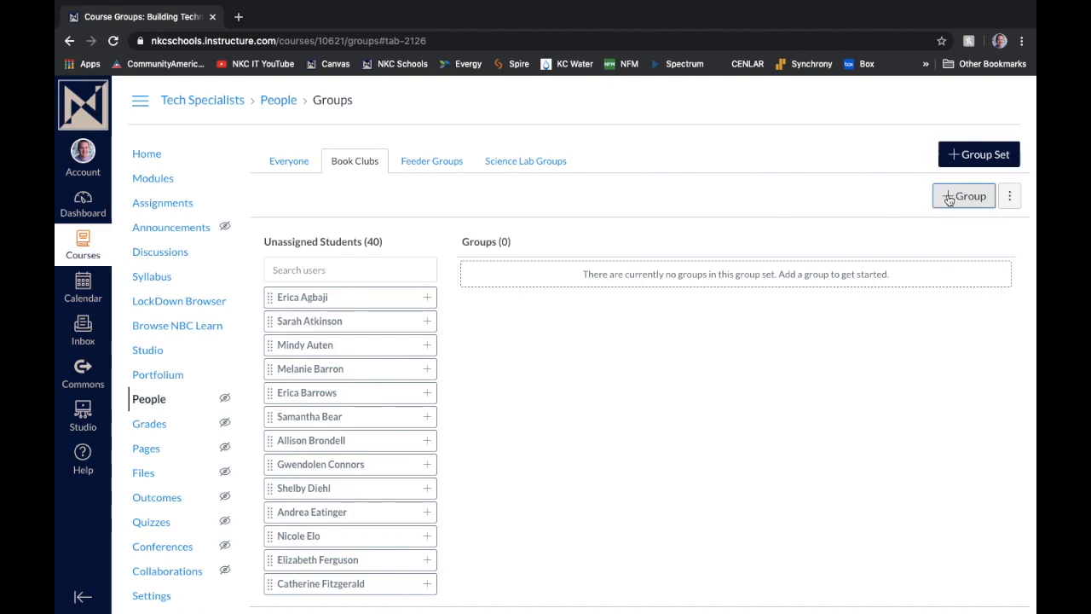
{"action": "left_click", "coordinate": [963, 196]}
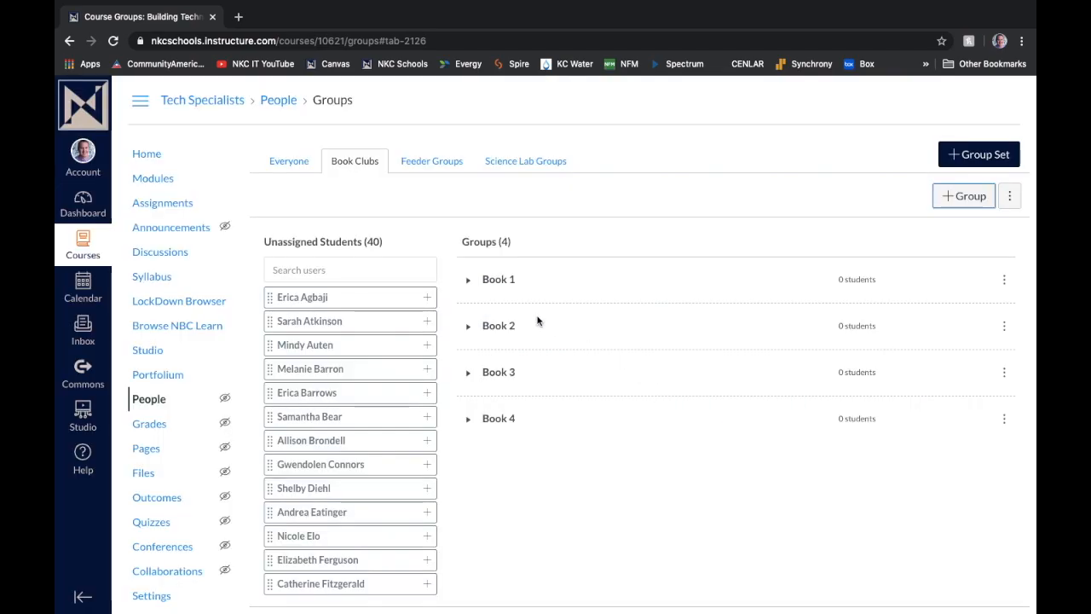
{"action": "left_click", "coordinate": [468, 278]}
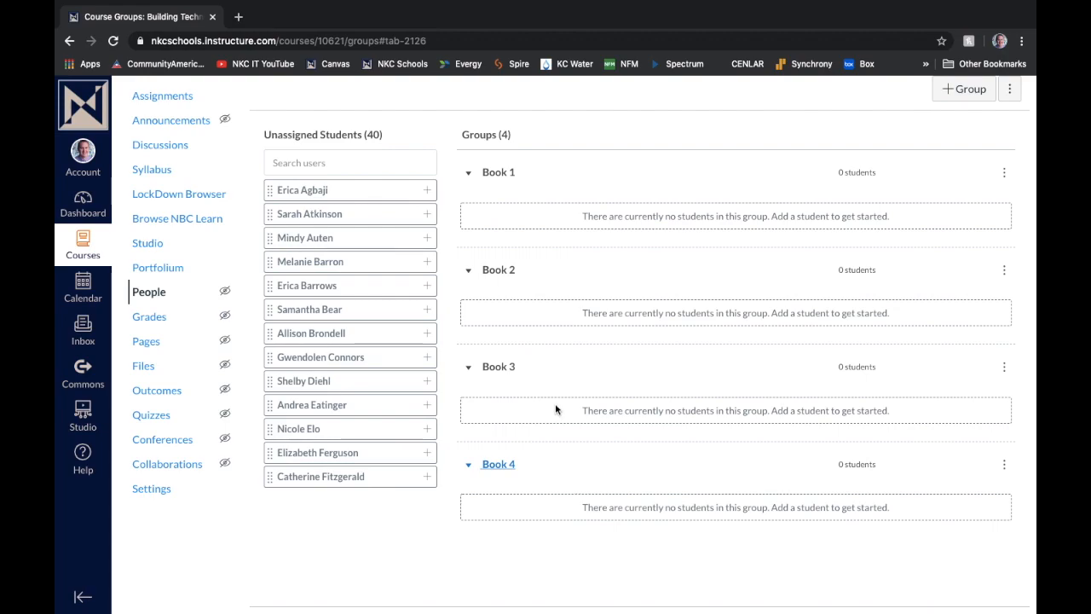
{"action": "mouse_move", "coordinate": [484, 285]}
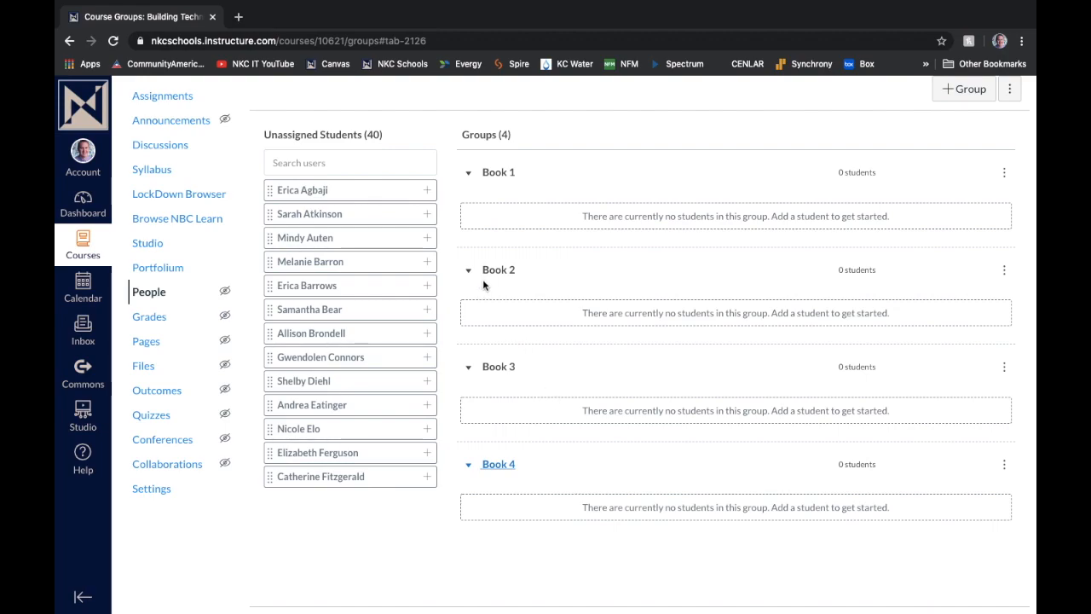
{"action": "left_click", "coordinate": [429, 189]}
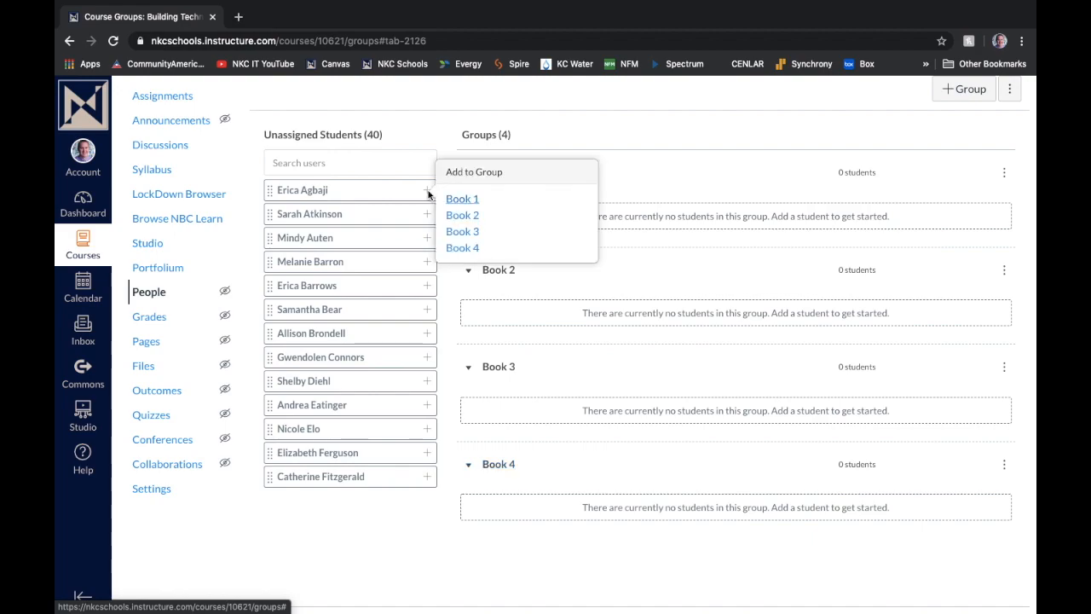
{"action": "left_click", "coordinate": [461, 198]}
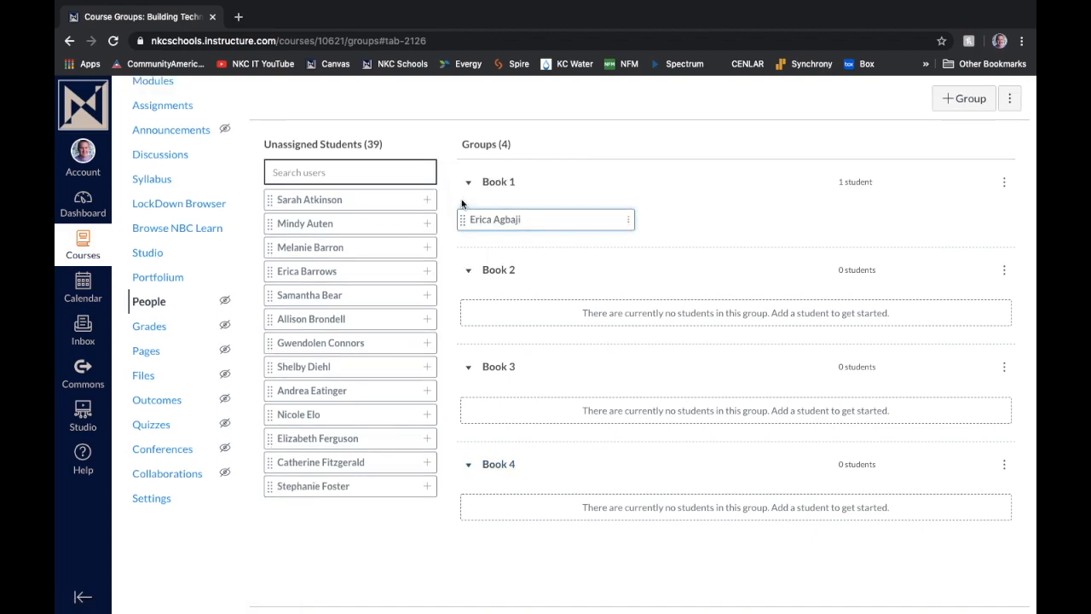
{"action": "left_click_drag", "start_coordinate": [304, 222], "coordinate": [558, 333]}
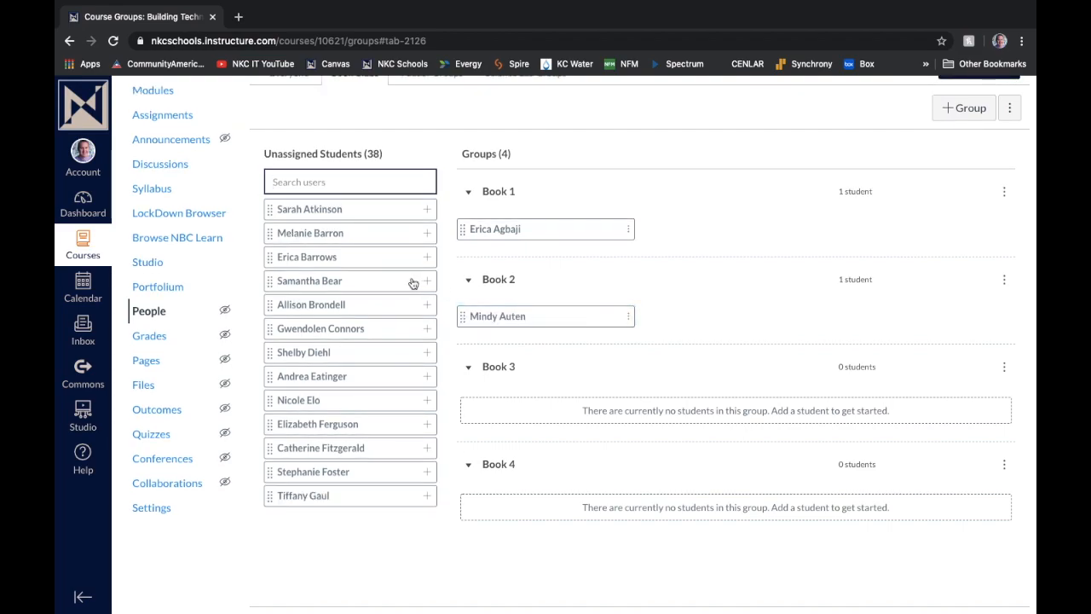
{"action": "mouse_move", "coordinate": [396, 268]}
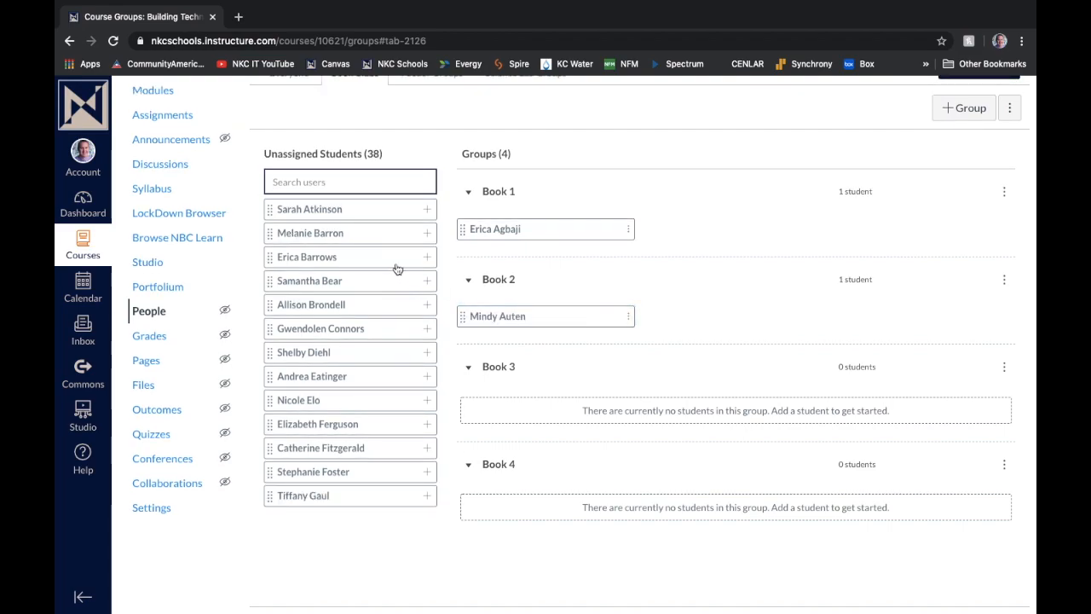
{"action": "mouse_move", "coordinate": [352, 237]}
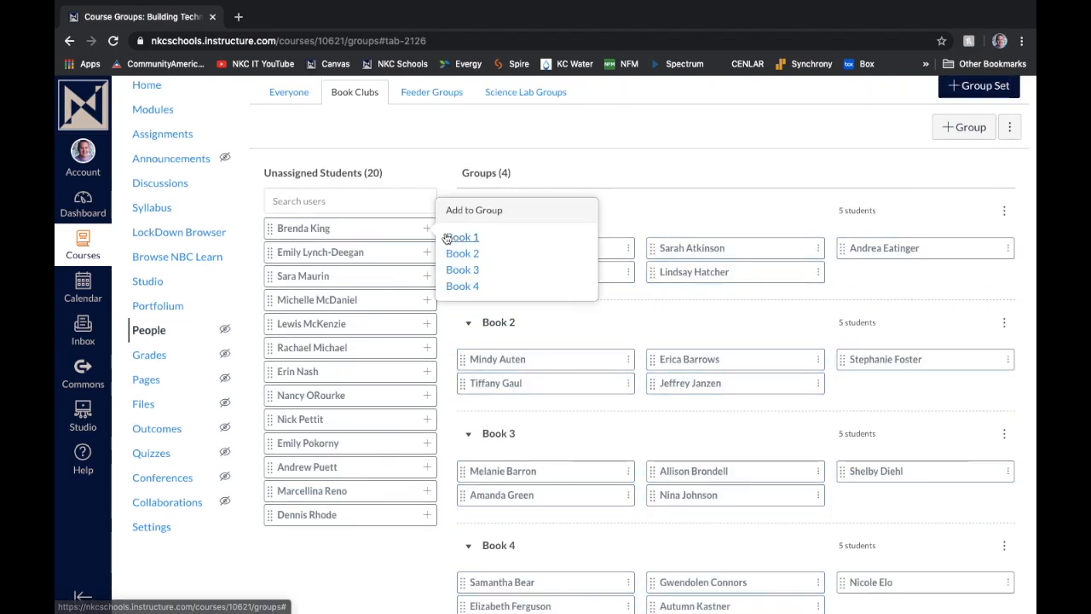
{"action": "left_click", "coordinate": [461, 237]}
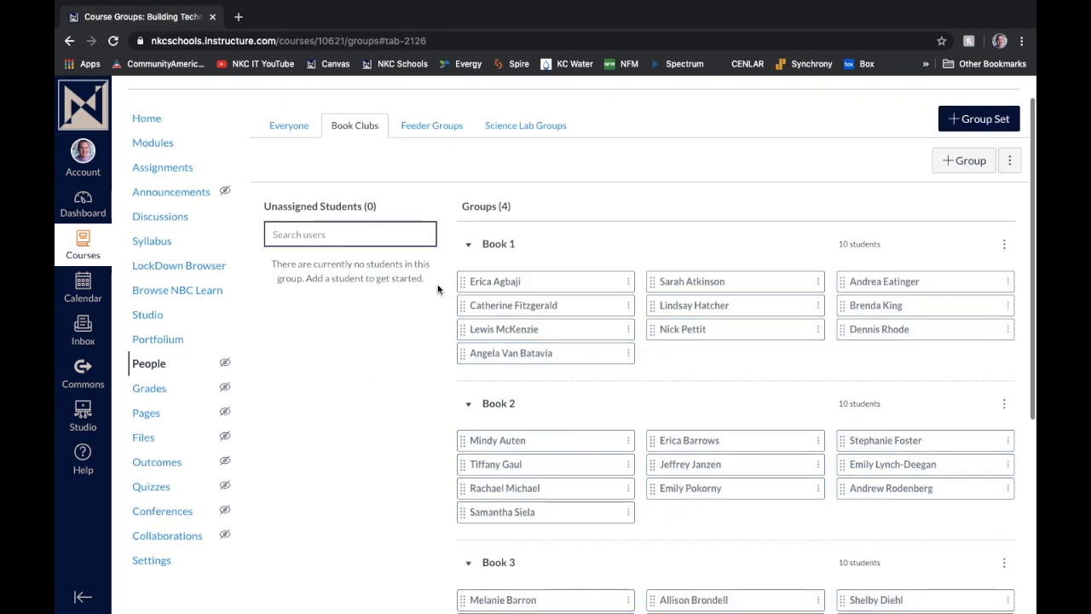
{"action": "scroll", "scroll_direction": "down", "scroll_amount": 3}
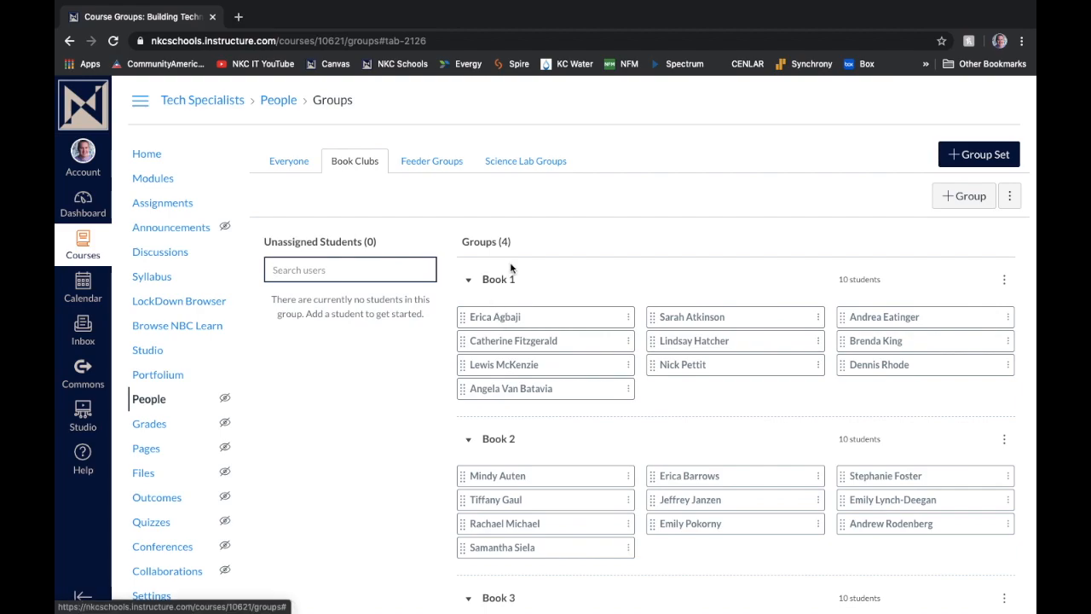
From Discussions, draft a new topic titled 'Book Club Discussion'
{"action": "left_click", "coordinate": [159, 251]}
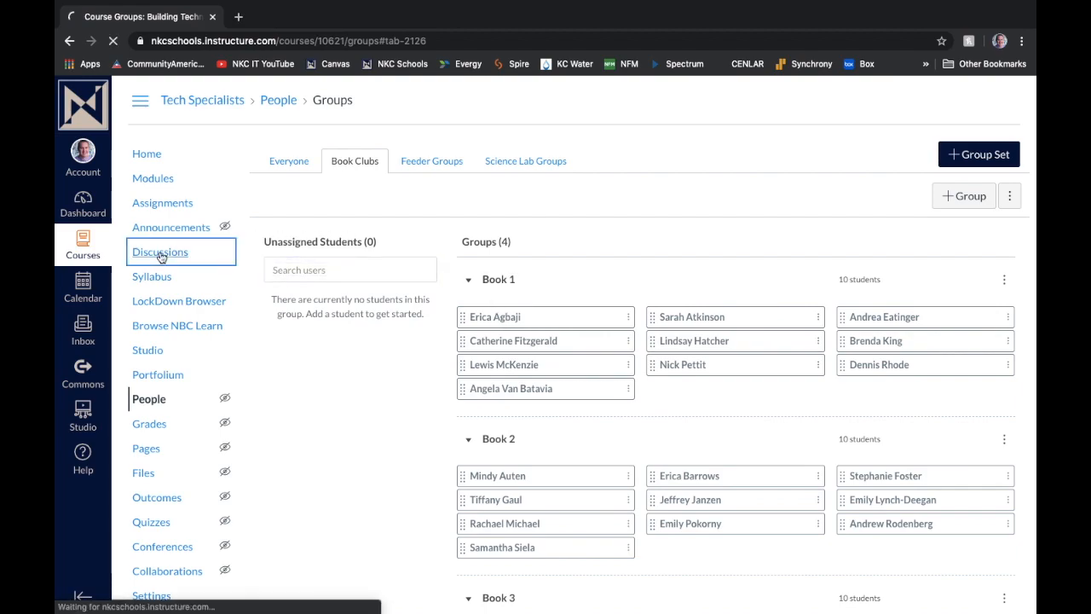
{"action": "left_click", "coordinate": [159, 251]}
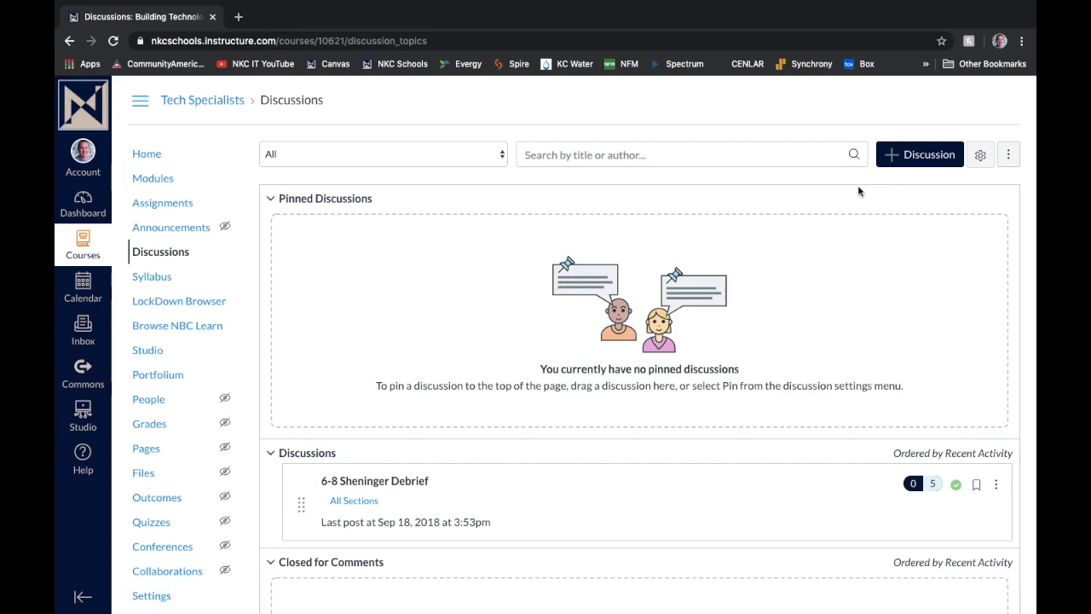
{"action": "left_click", "coordinate": [919, 154]}
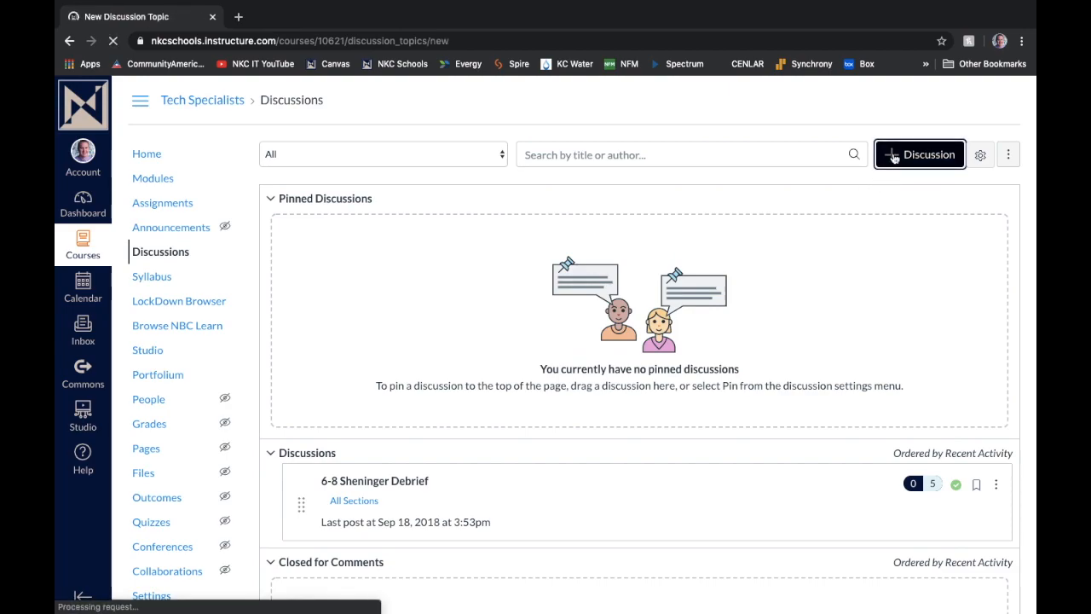
{"action": "left_click", "coordinate": [920, 154]}
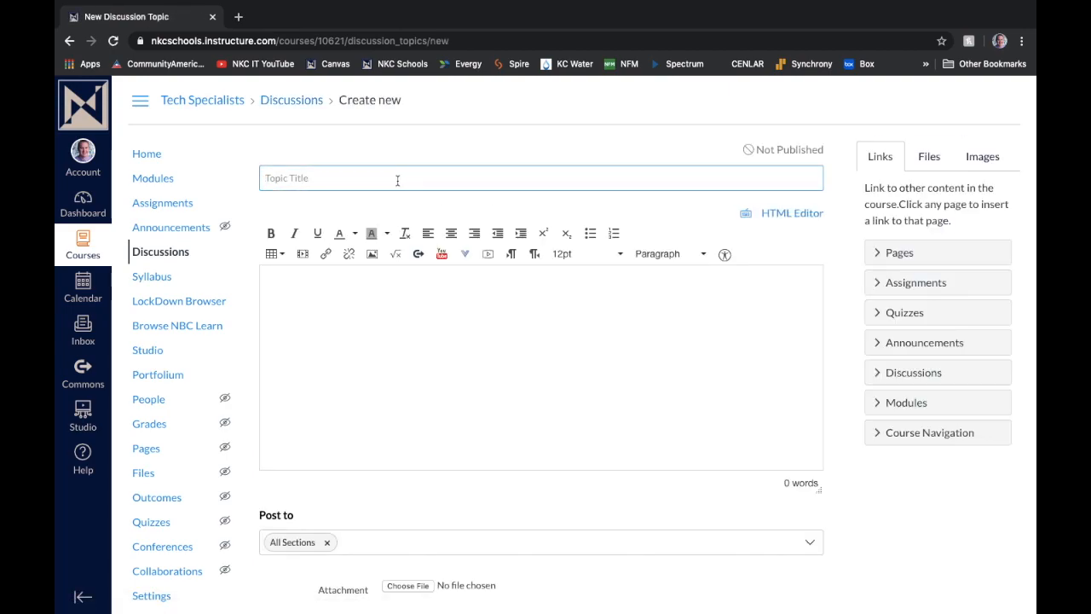
{"action": "type", "text": "Book Club Discussion"}
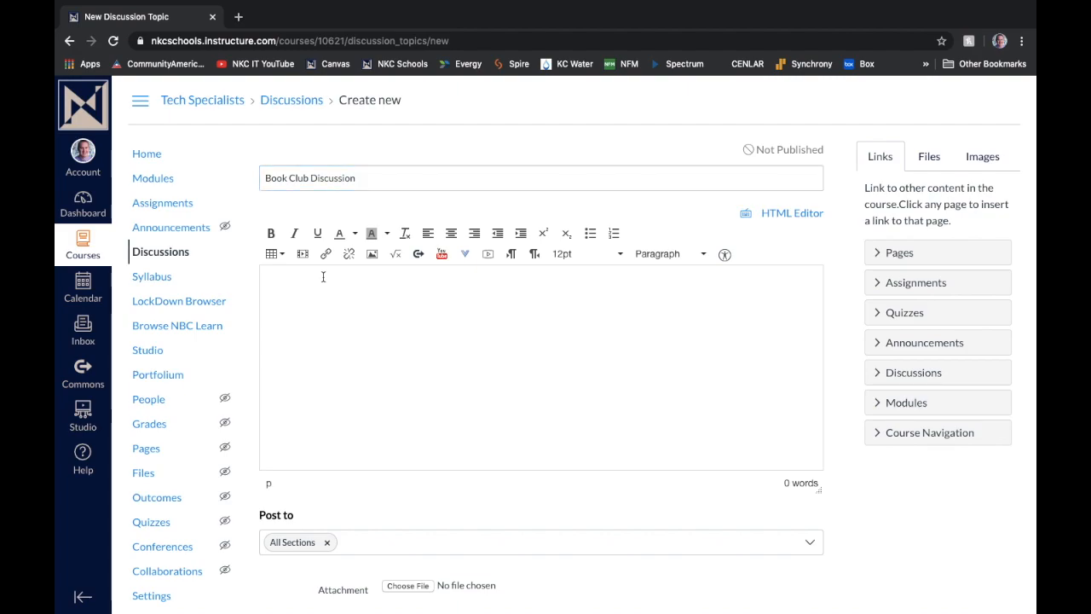
Make it a Book Clubs group discussion, available from Apr 22, 2020
{"action": "scroll", "scroll_direction": "down", "scroll_amount": 3}
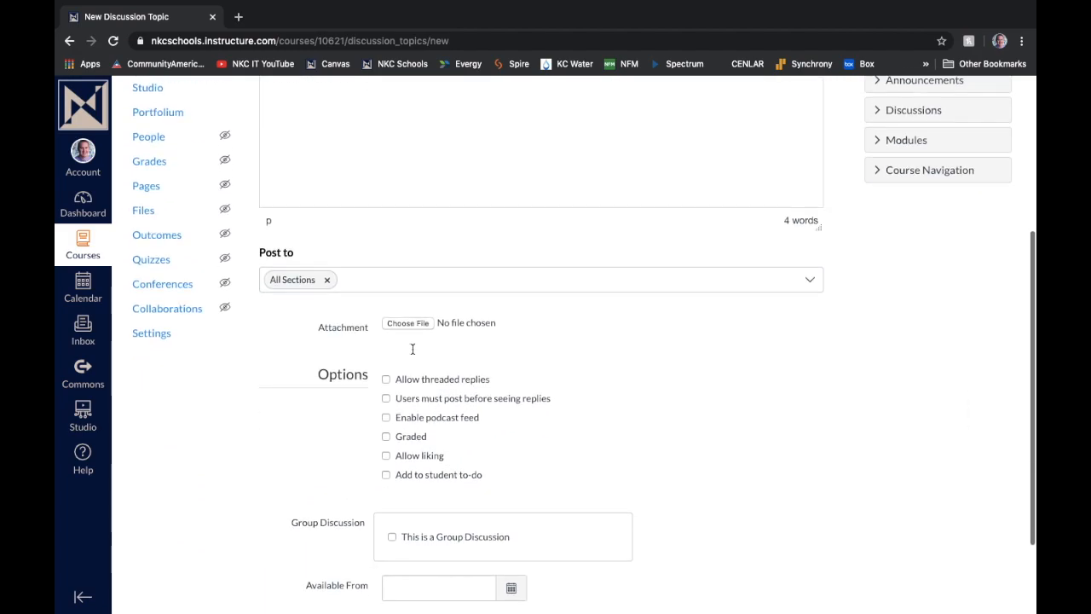
{"action": "scroll", "scroll_direction": "down", "scroll_amount": 3}
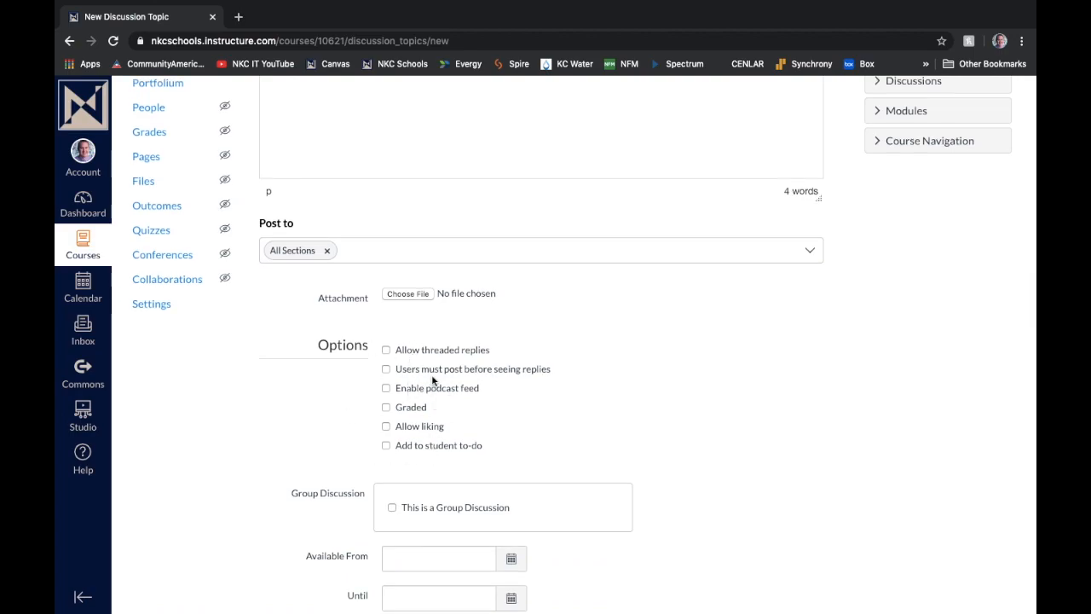
{"action": "scroll", "scroll_direction": "down", "scroll_amount": 3}
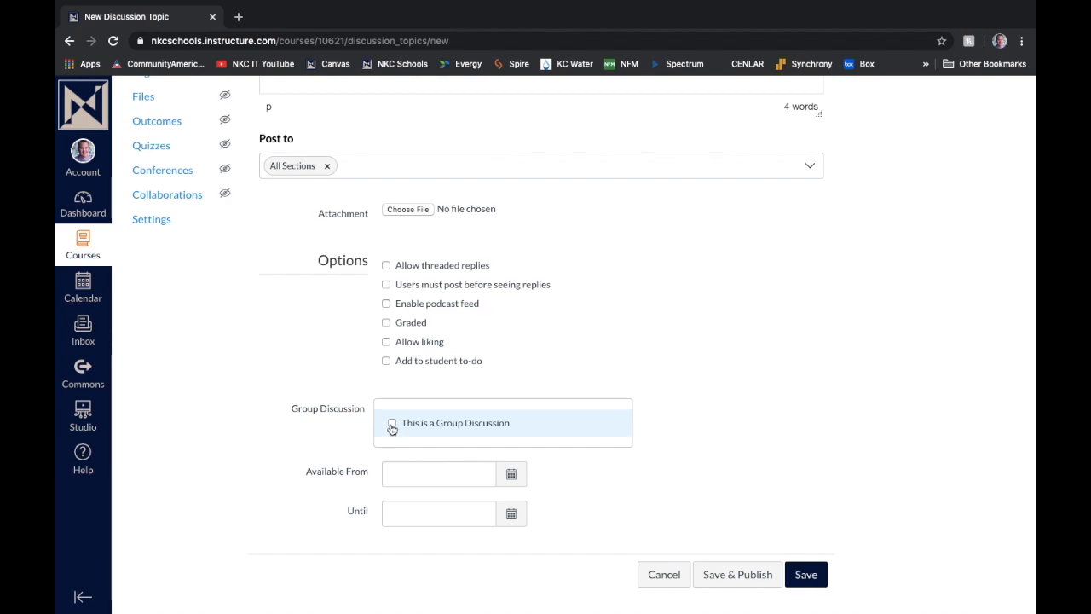
{"action": "left_click", "coordinate": [391, 424]}
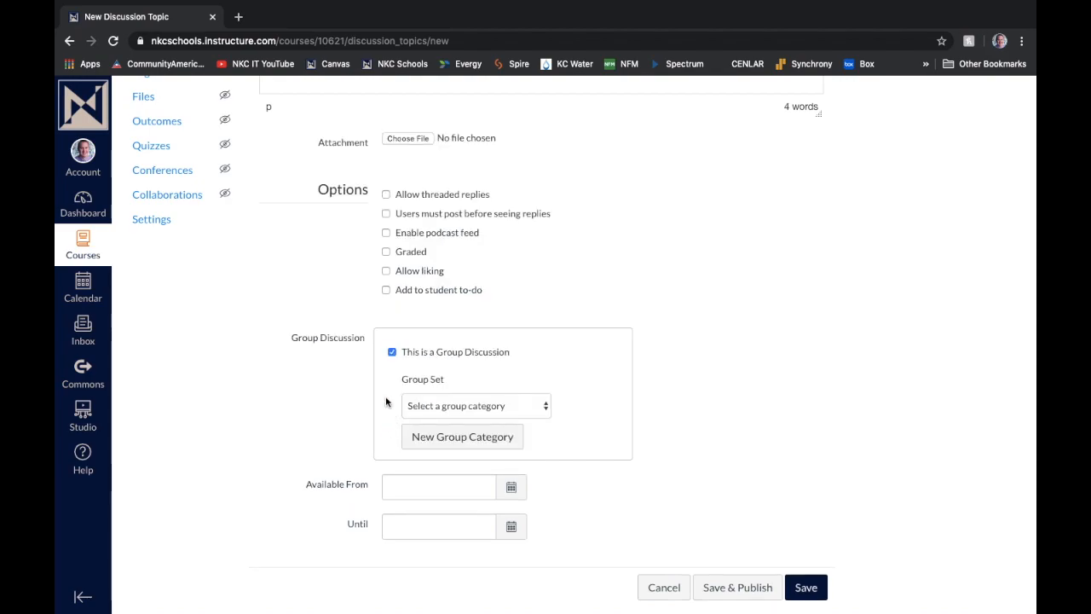
{"action": "scroll", "scroll_direction": "down", "scroll_amount": 3}
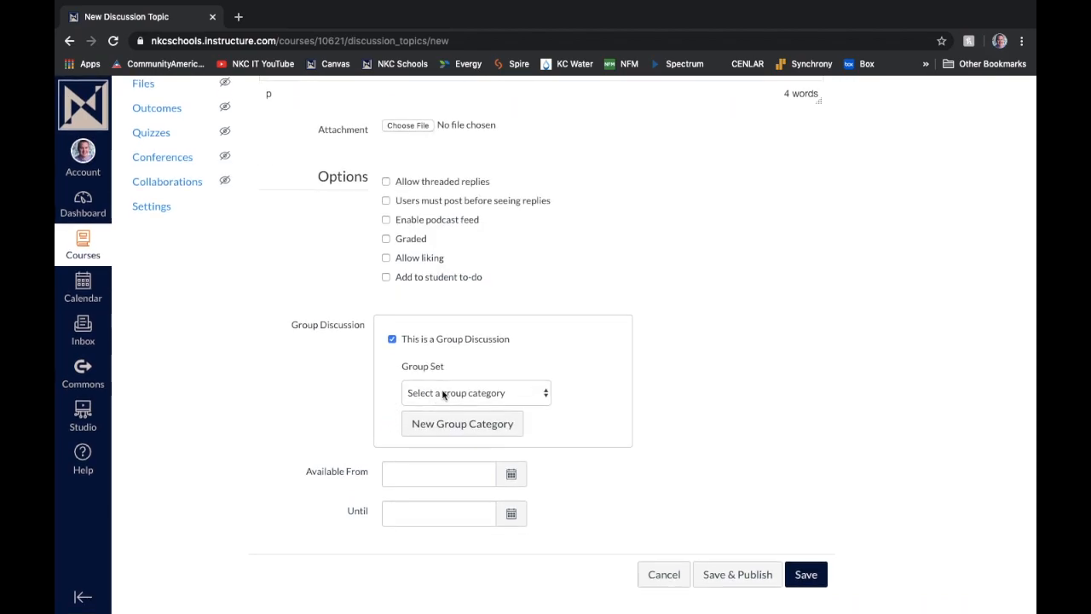
{"action": "left_click", "coordinate": [475, 392]}
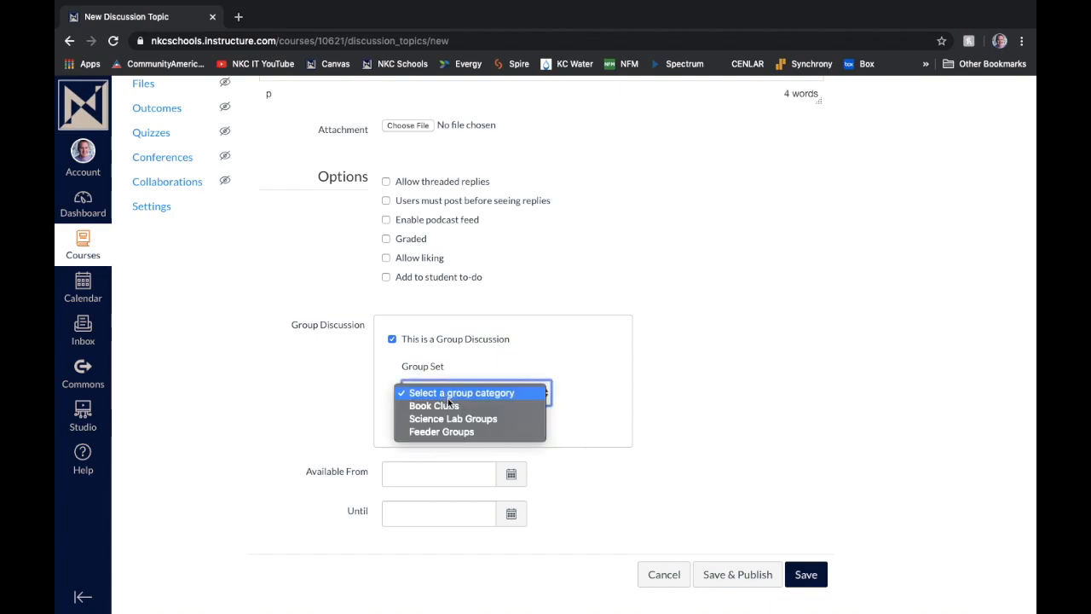
{"action": "mouse_move", "coordinate": [432, 405]}
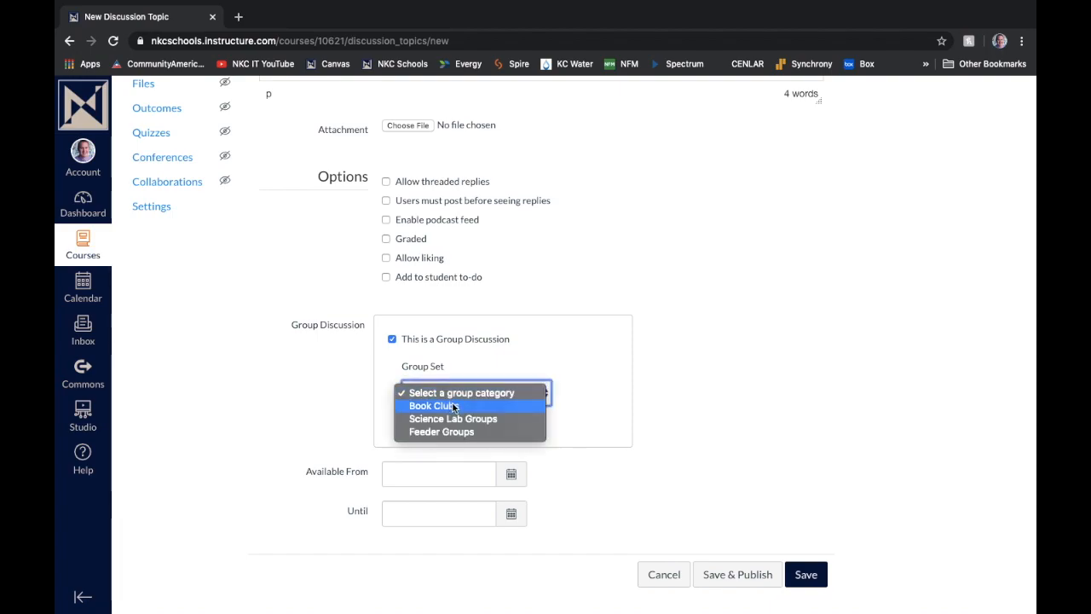
{"action": "left_click", "coordinate": [438, 474]}
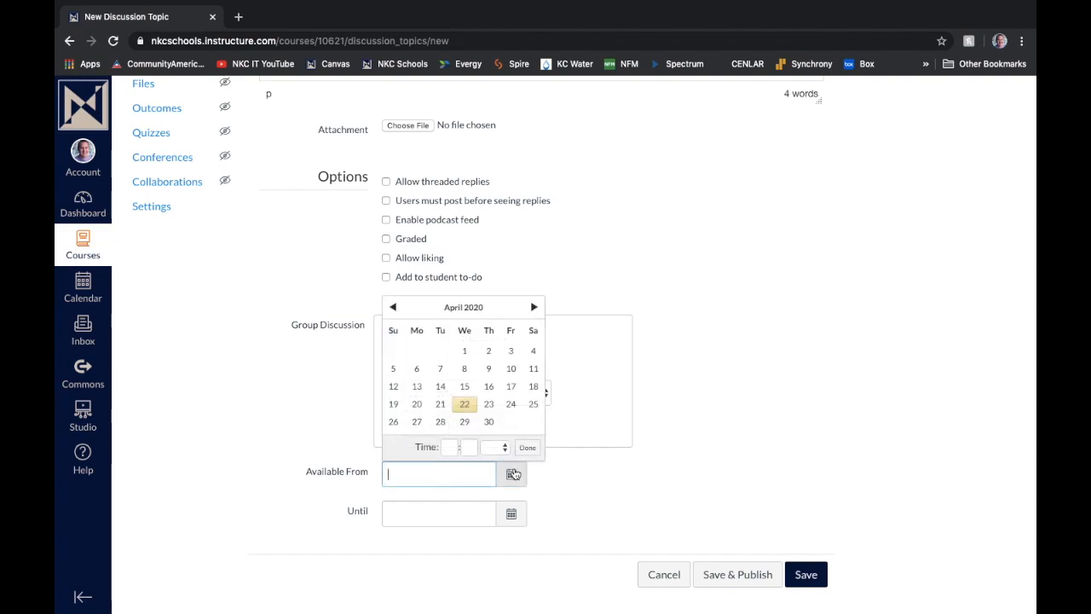
{"action": "left_click", "coordinate": [464, 404]}
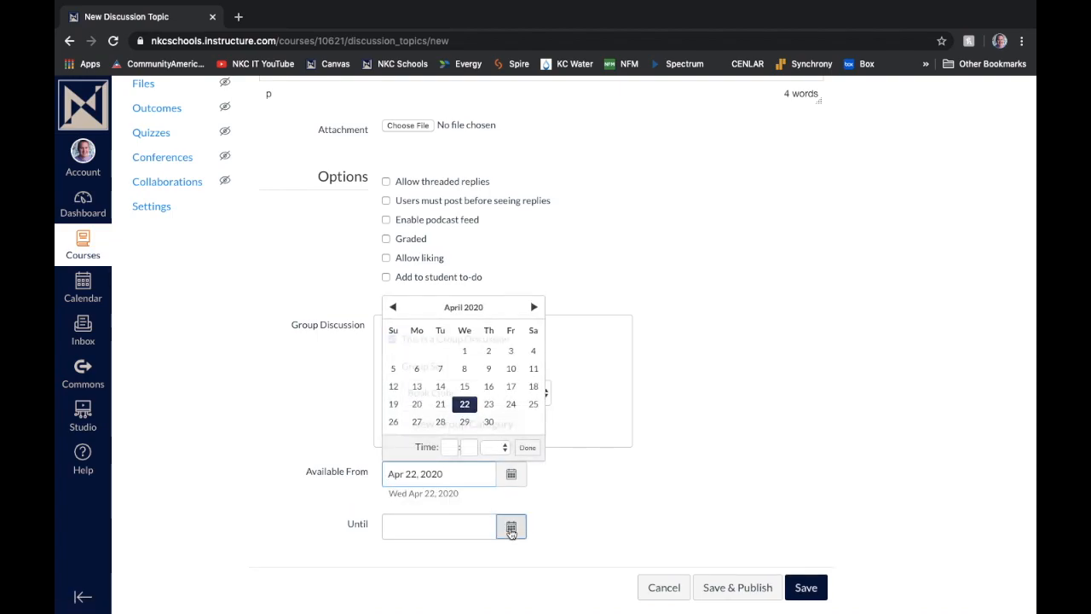
Set the Until date to Apr 29, 2020 and Save & Publish
{"action": "left_click", "coordinate": [464, 473]}
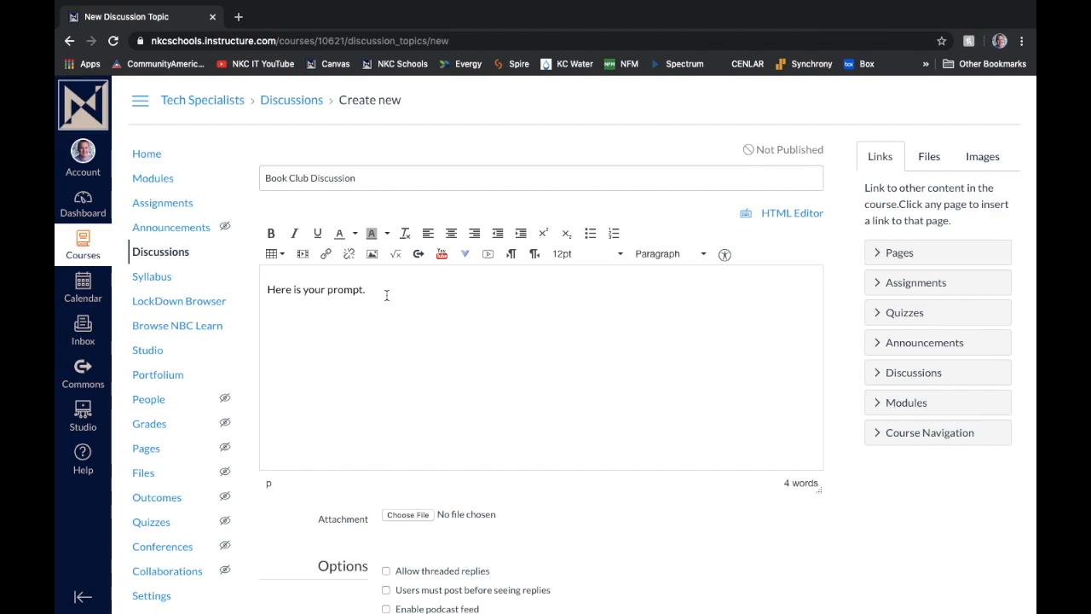
{"action": "mouse_move", "coordinate": [468, 322]}
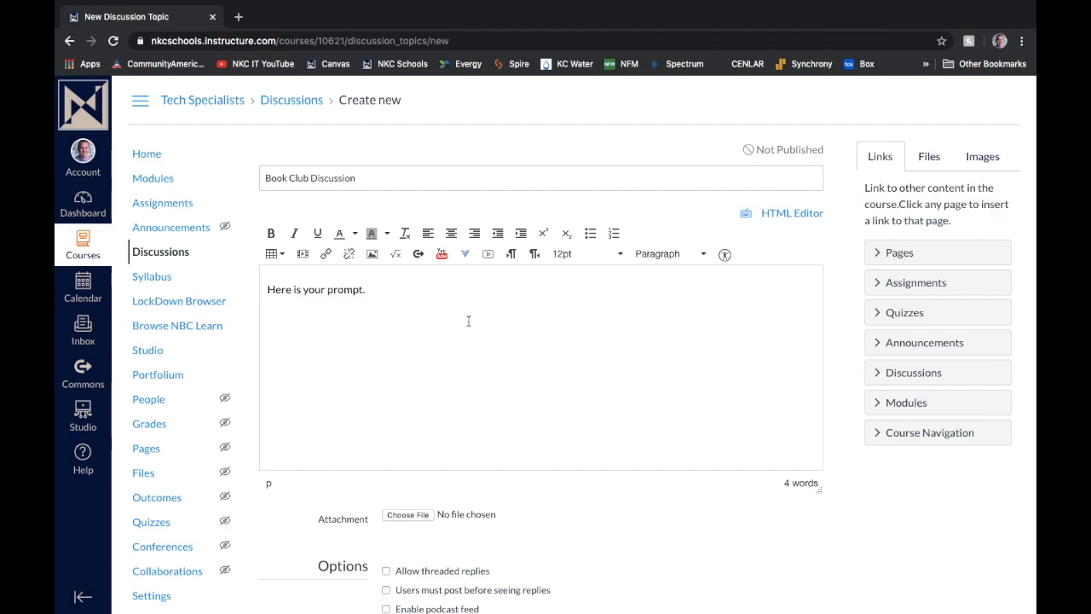
{"action": "scroll", "scroll_direction": "down", "scroll_amount": 3}
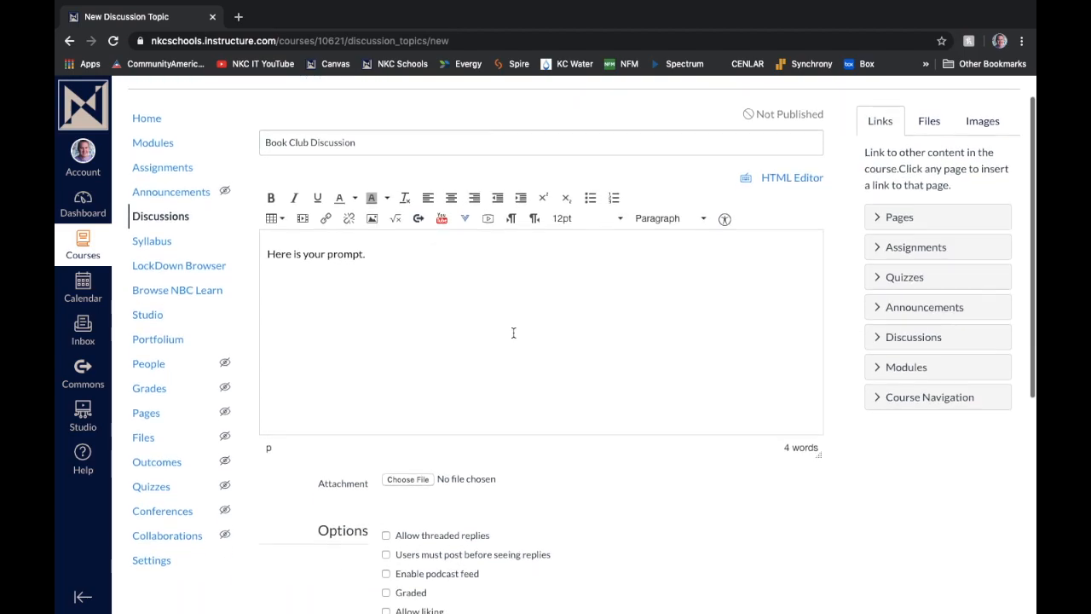
{"action": "left_click", "coordinate": [801, 573]}
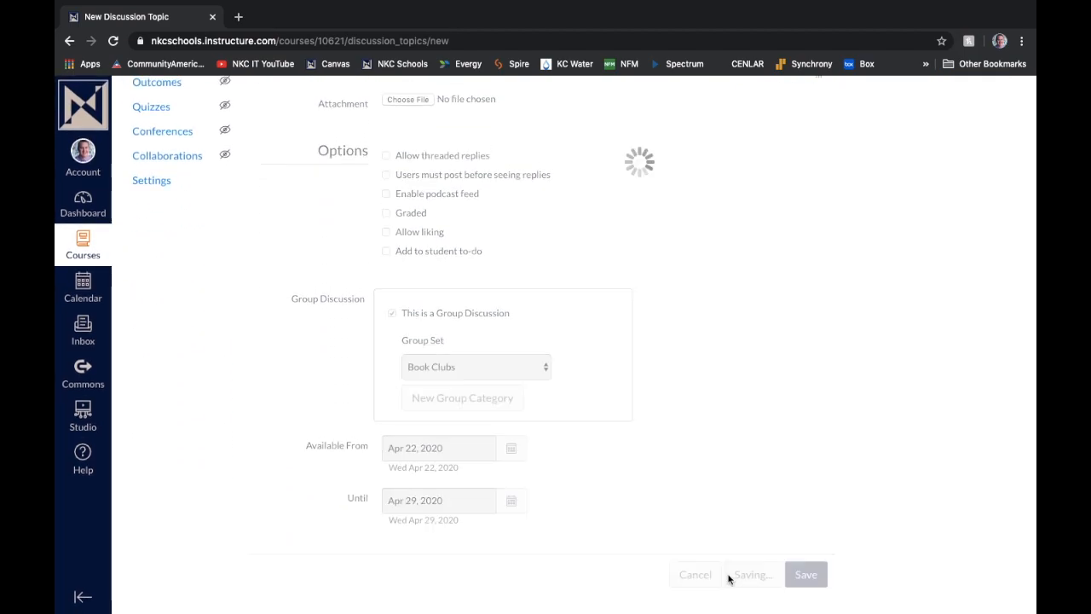
Finish publishing, then check the Book 1 and Book 3 conversations, ending on Book 1
{"action": "left_click", "coordinate": [802, 573]}
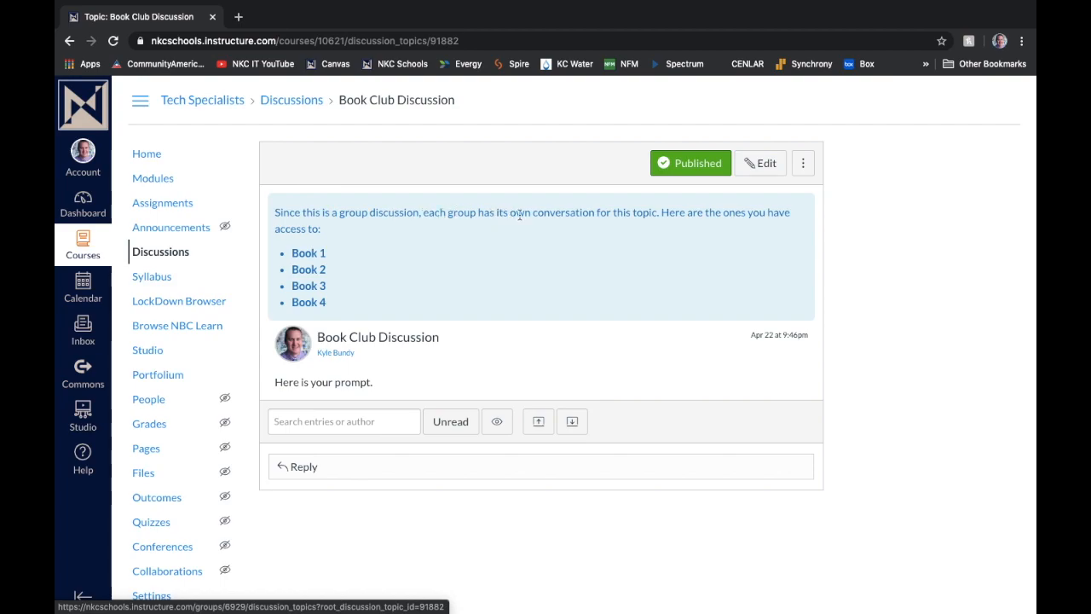
{"action": "mouse_move", "coordinate": [685, 212]}
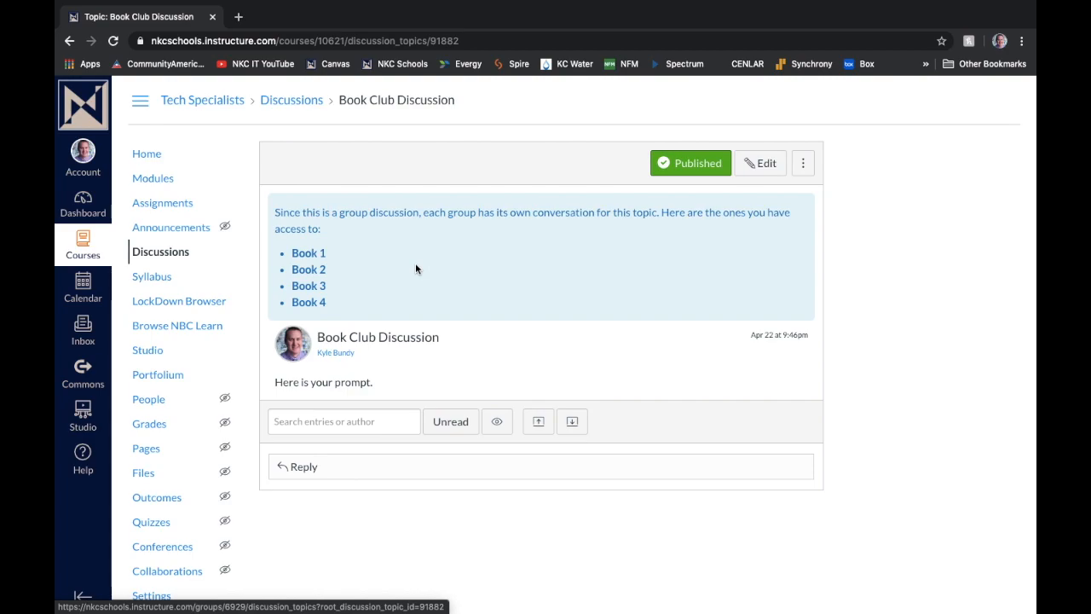
{"action": "mouse_move", "coordinate": [317, 256]}
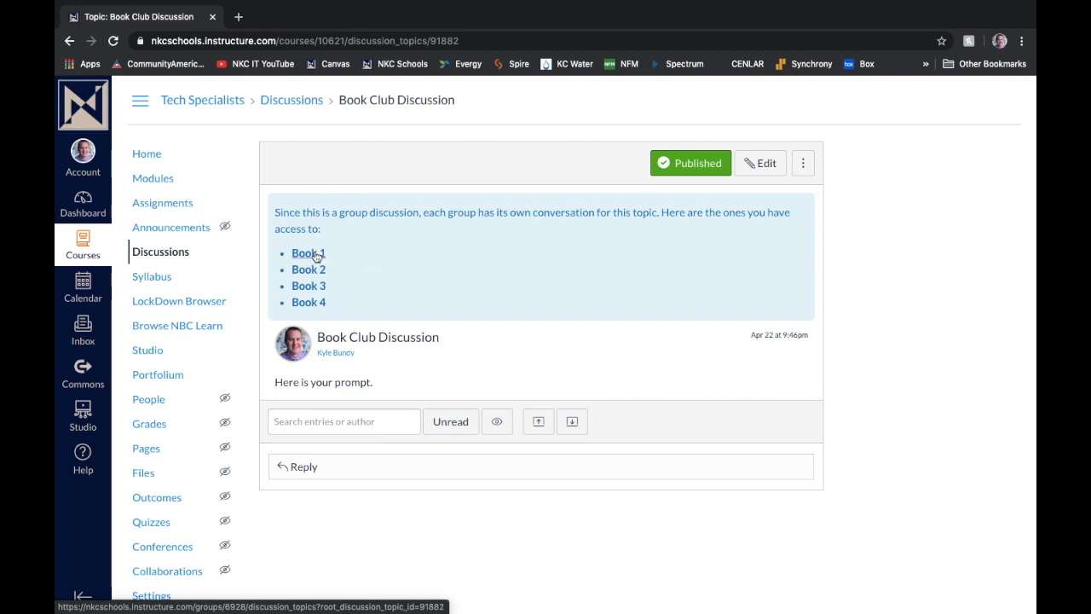
{"action": "left_click", "coordinate": [308, 254]}
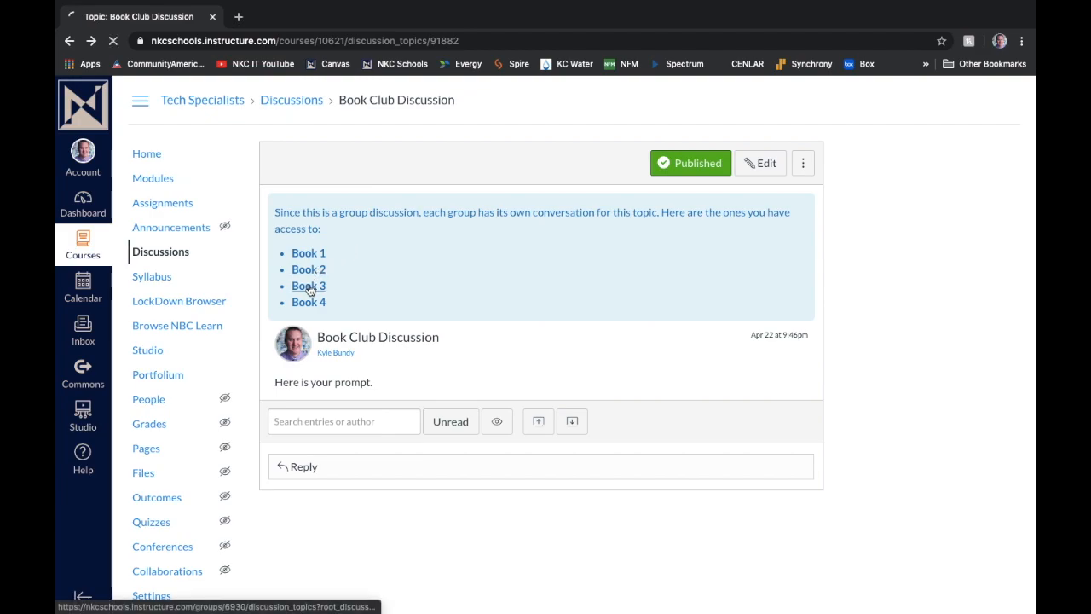
{"action": "left_click", "coordinate": [309, 286]}
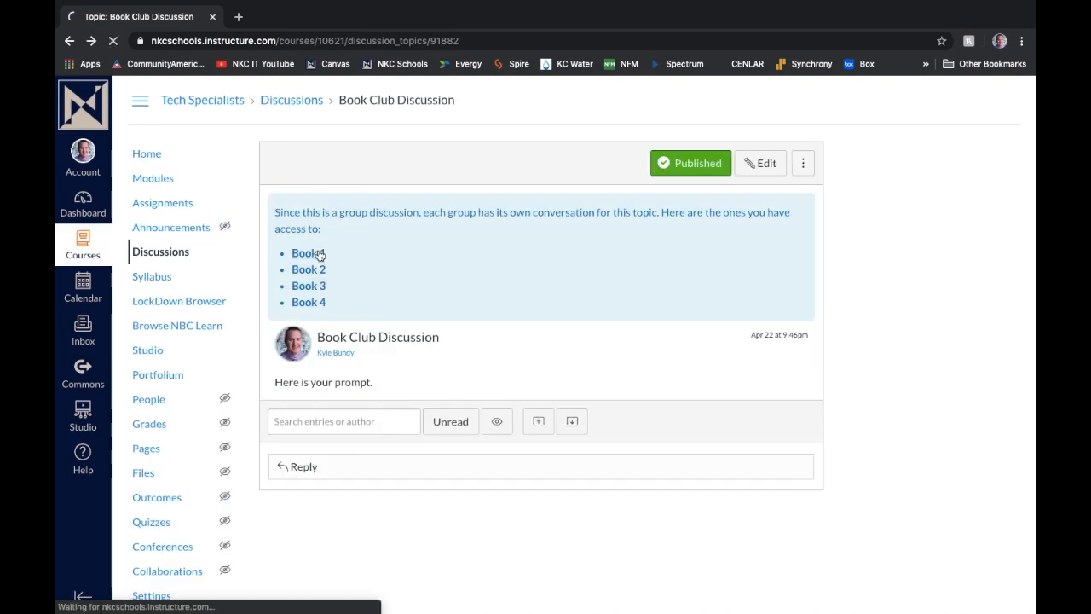
{"action": "left_click", "coordinate": [307, 253]}
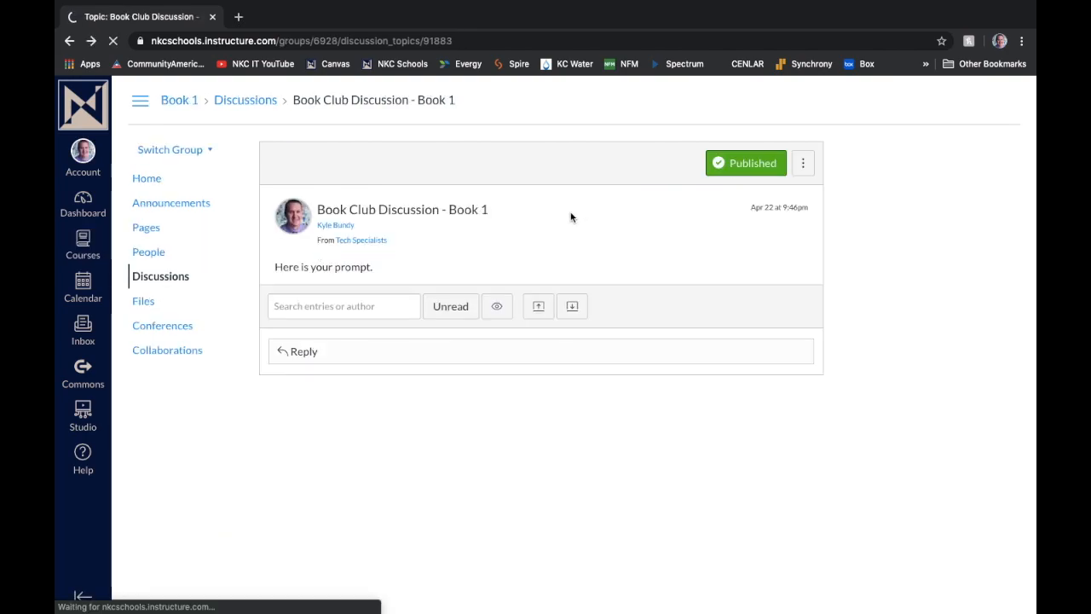